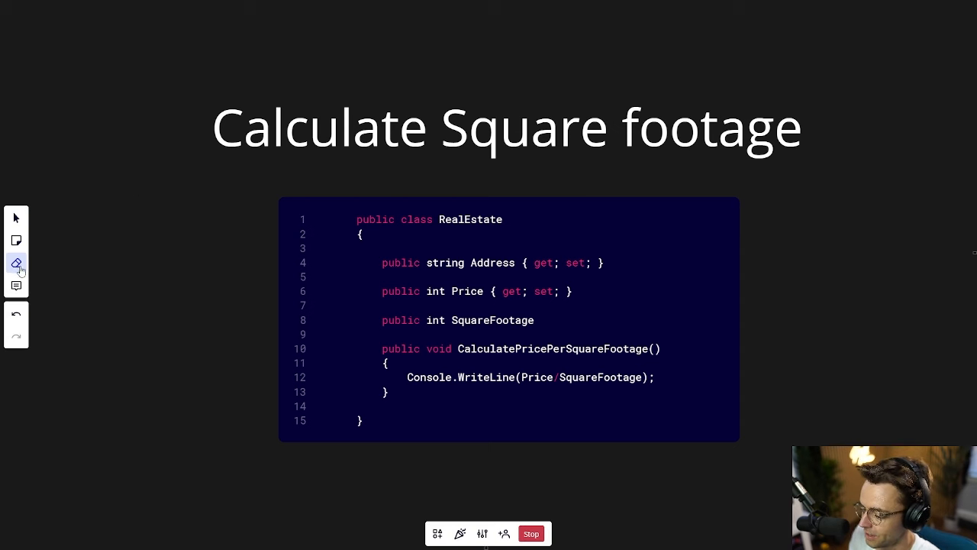
Step: Annotate the RealEstate code in red: underline line 8, box properties and method, add an arrow
click(16, 263)
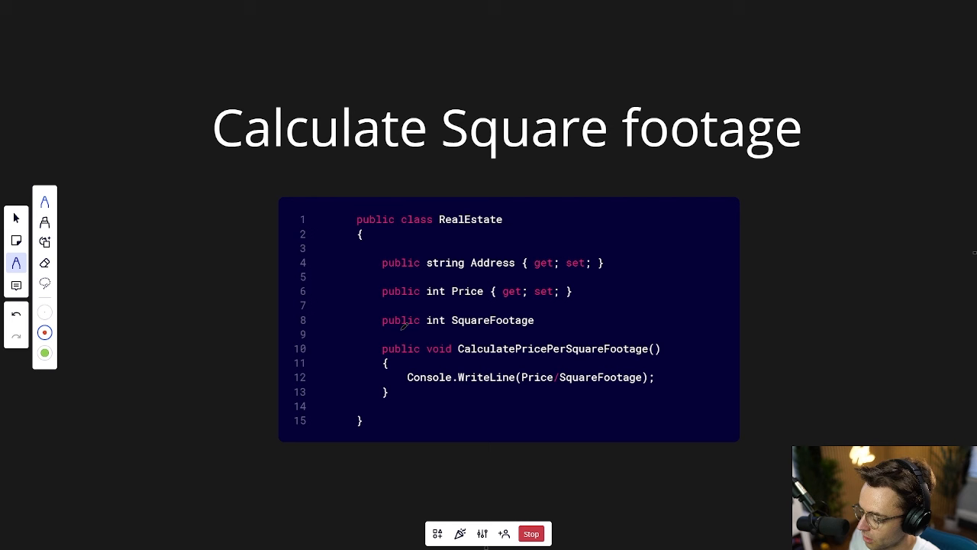
drag(348, 335, 408, 334)
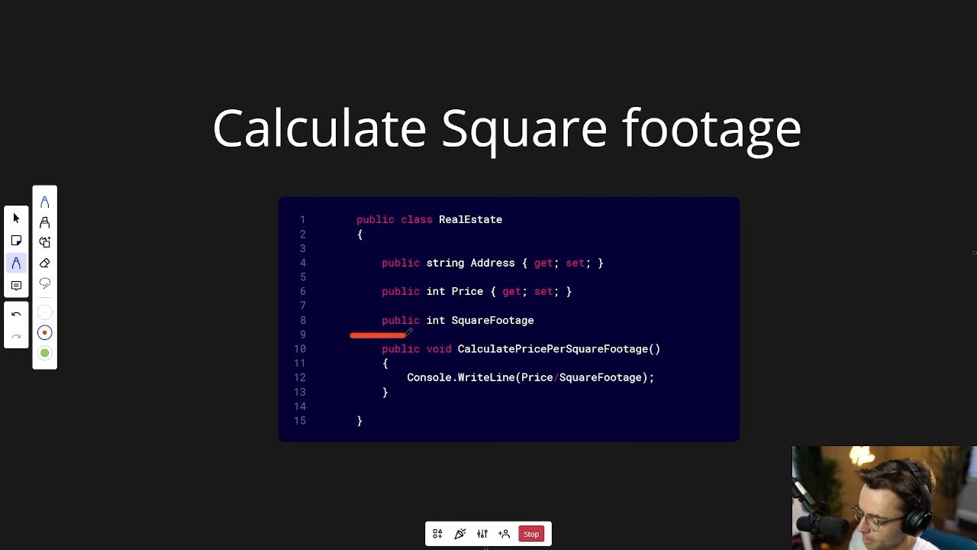
drag(347, 334, 504, 334)
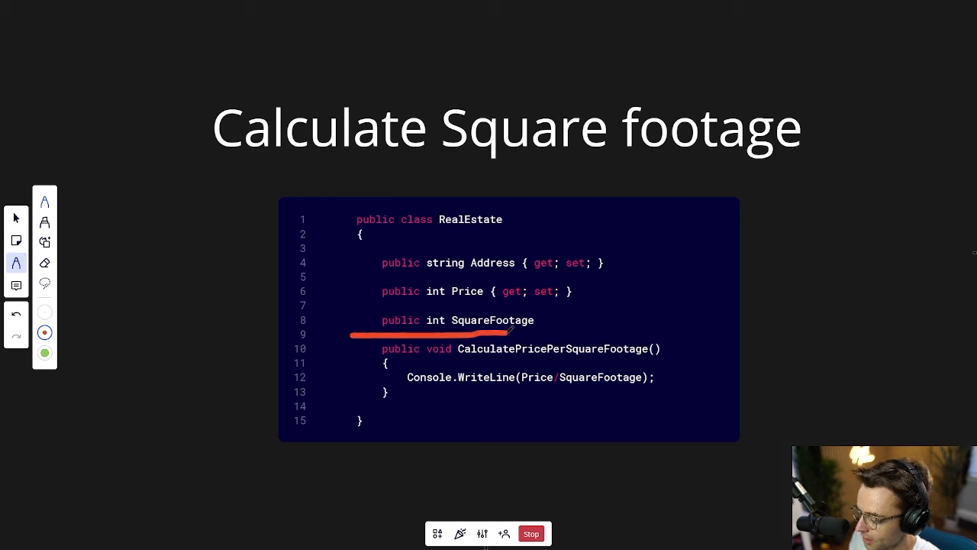
drag(489, 334, 660, 329)
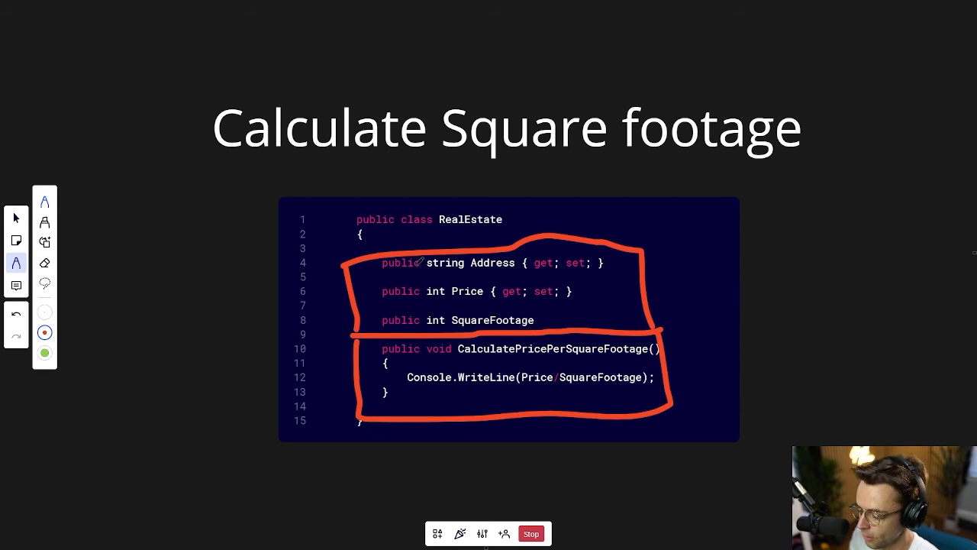
drag(206, 282, 328, 293)
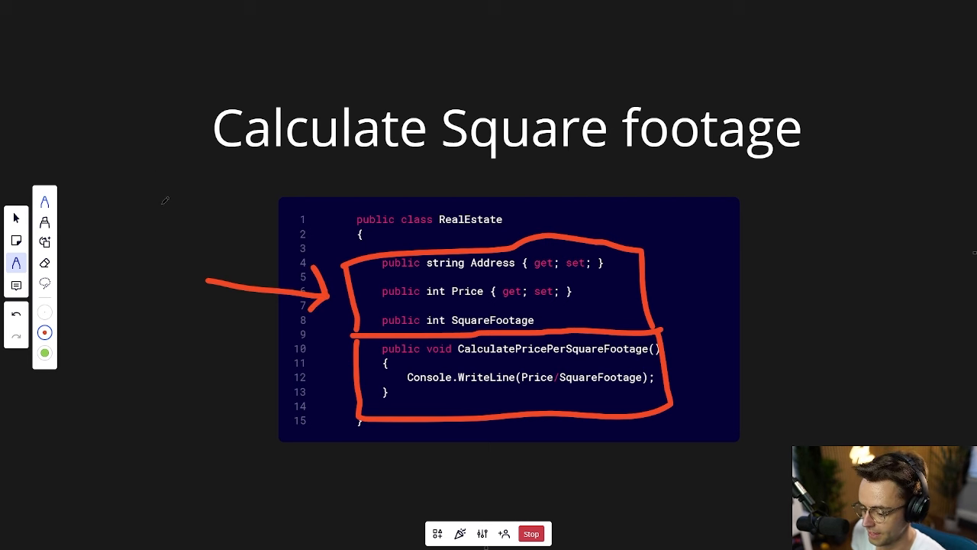
drag(218, 381, 289, 376)
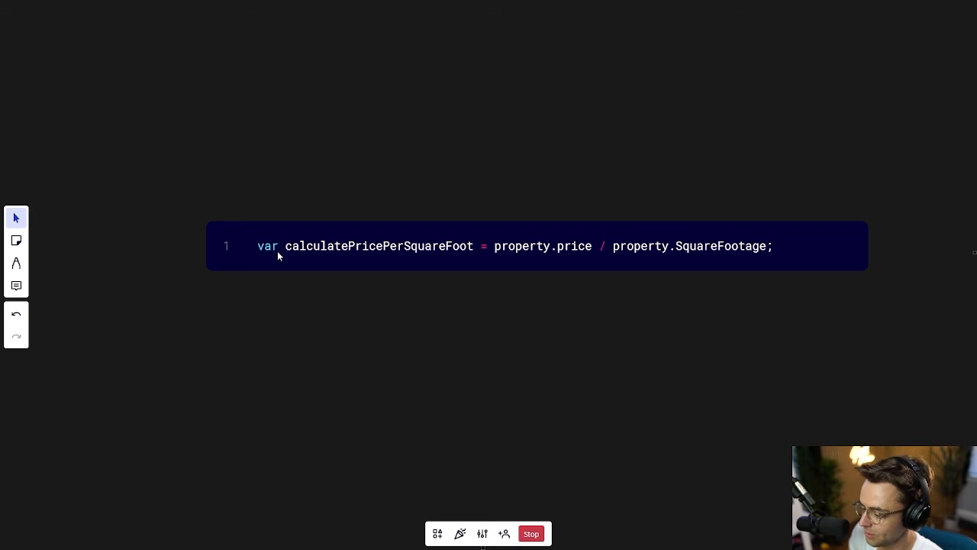
mouse_move(428, 264)
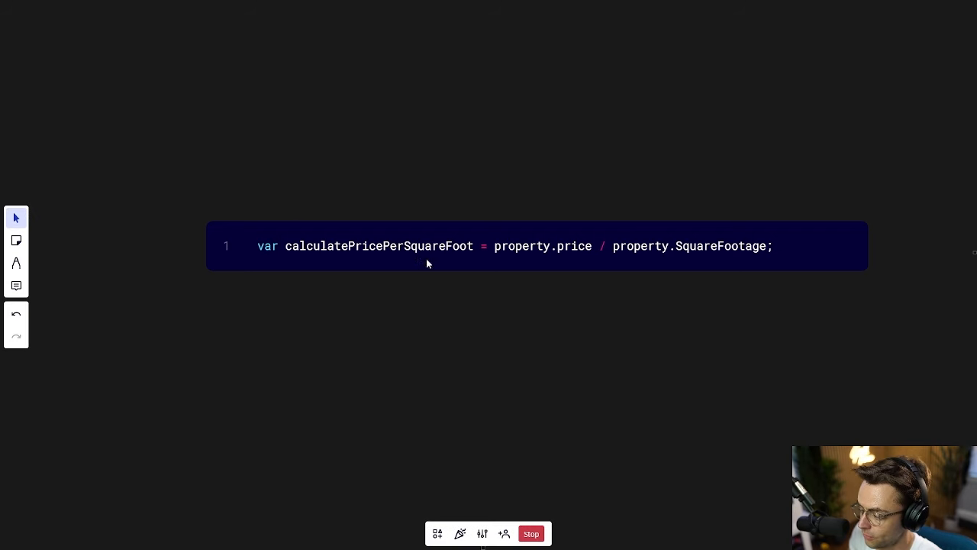
mouse_move(726, 261)
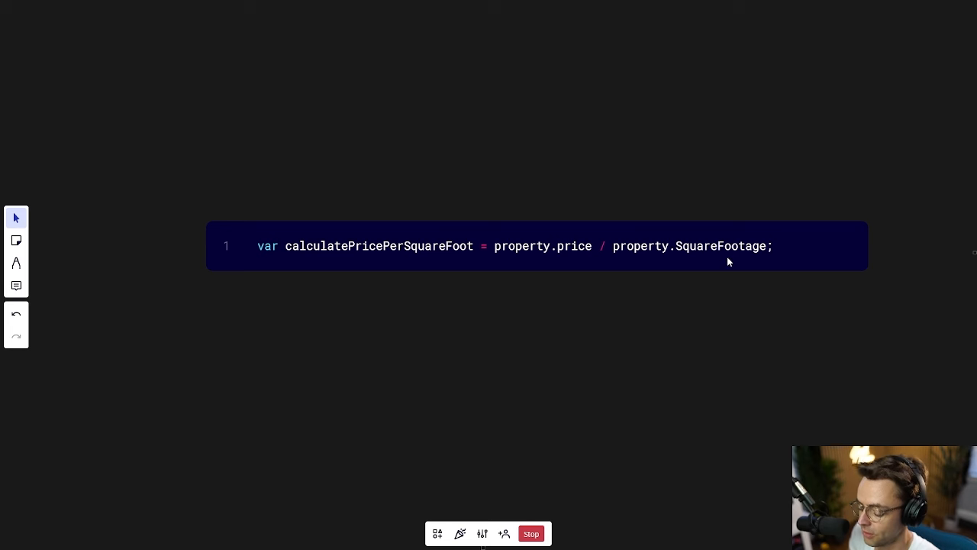
mouse_move(447, 258)
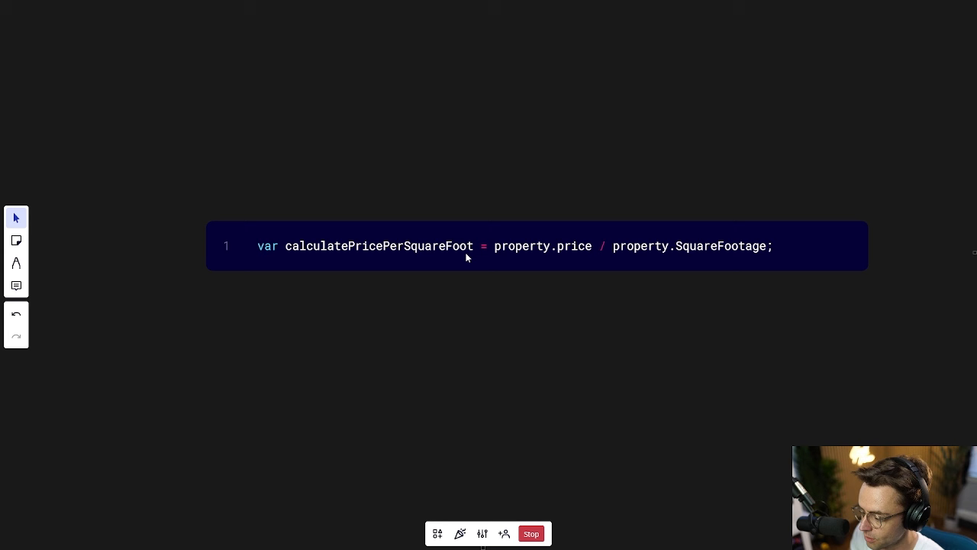
mouse_move(421, 369)
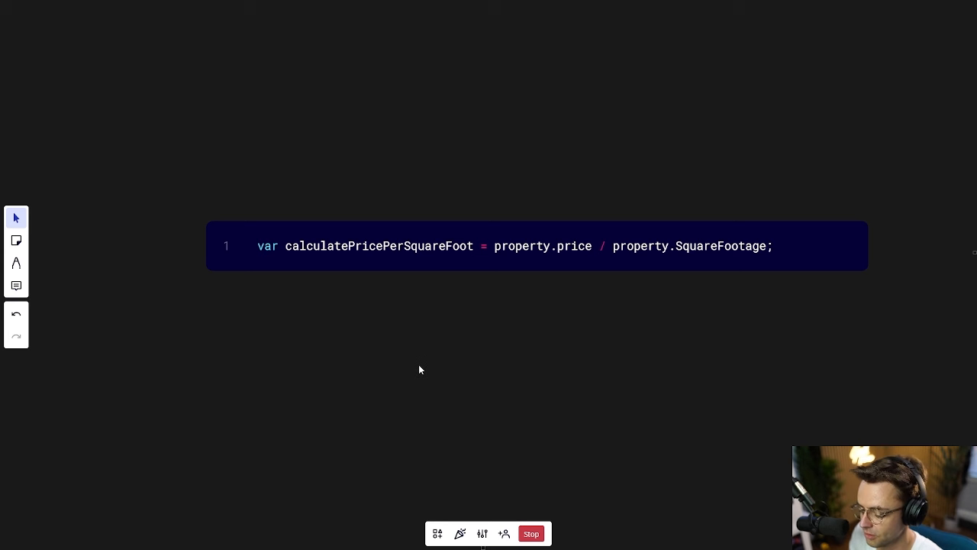
mouse_move(330, 340)
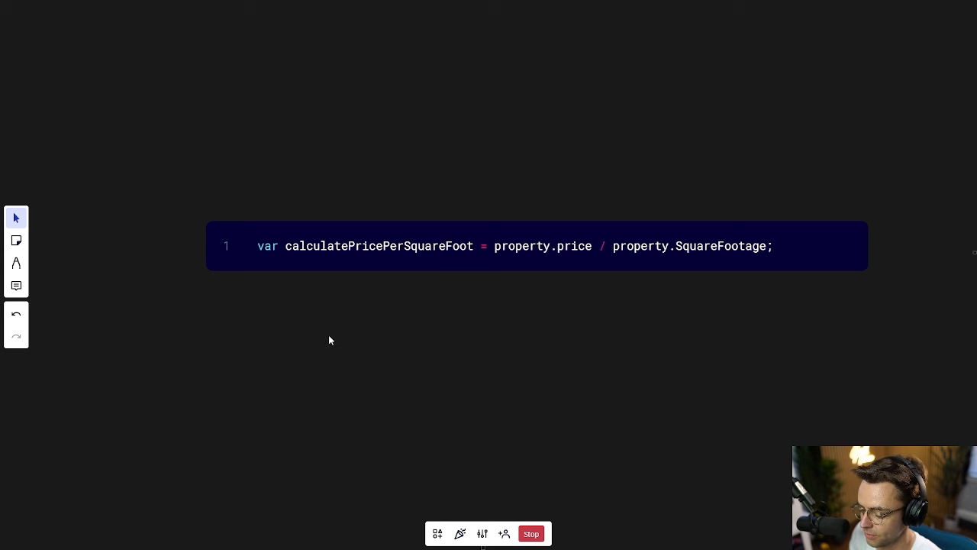
mouse_move(372, 330)
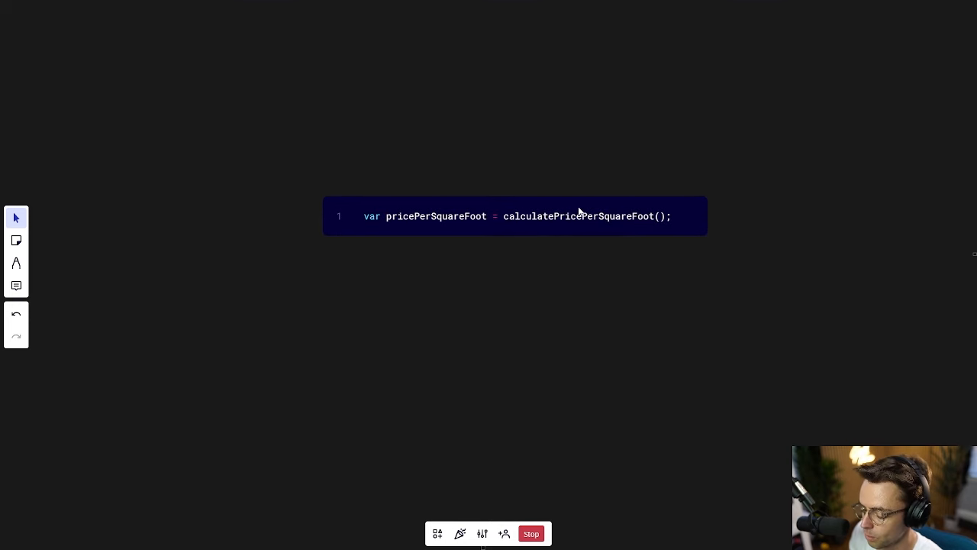
mouse_move(589, 228)
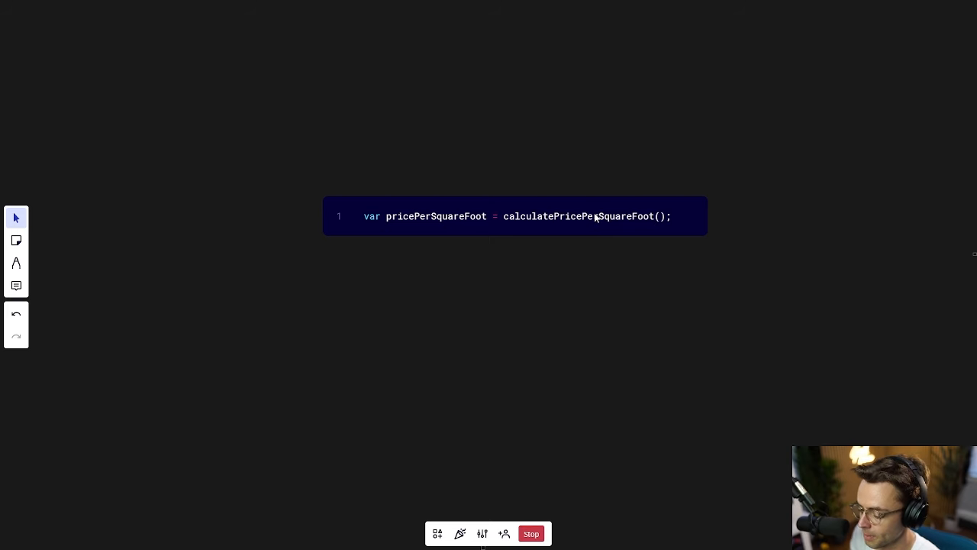
click(516, 216)
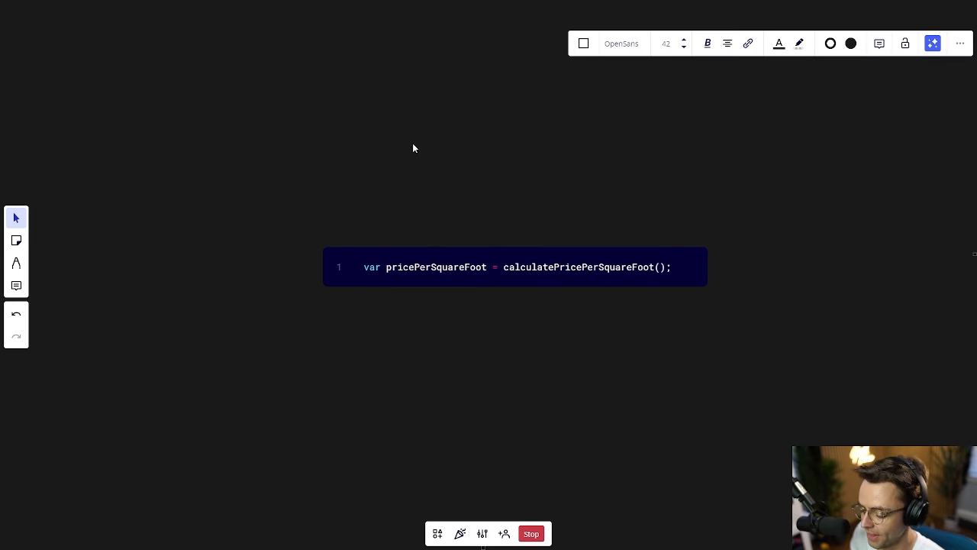
mouse_move(407, 127)
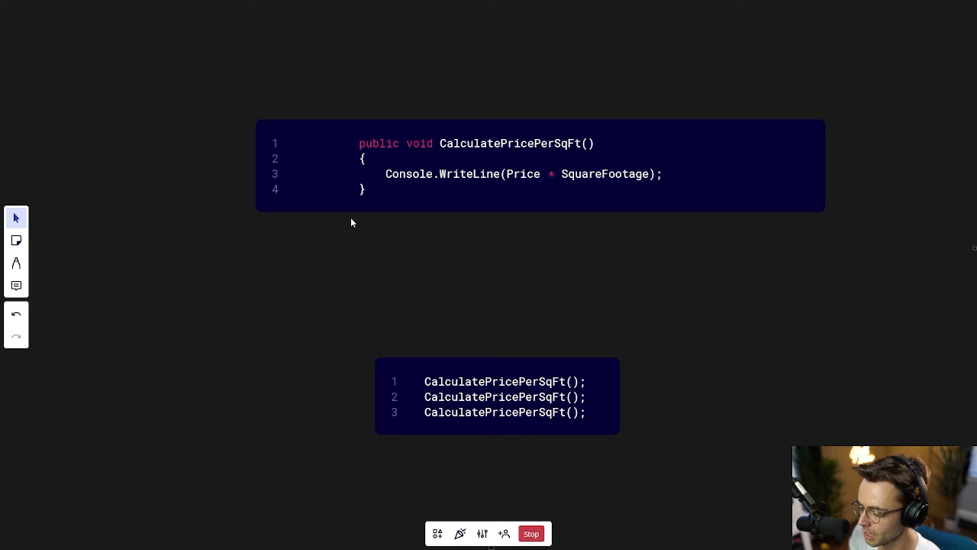
mouse_move(382, 164)
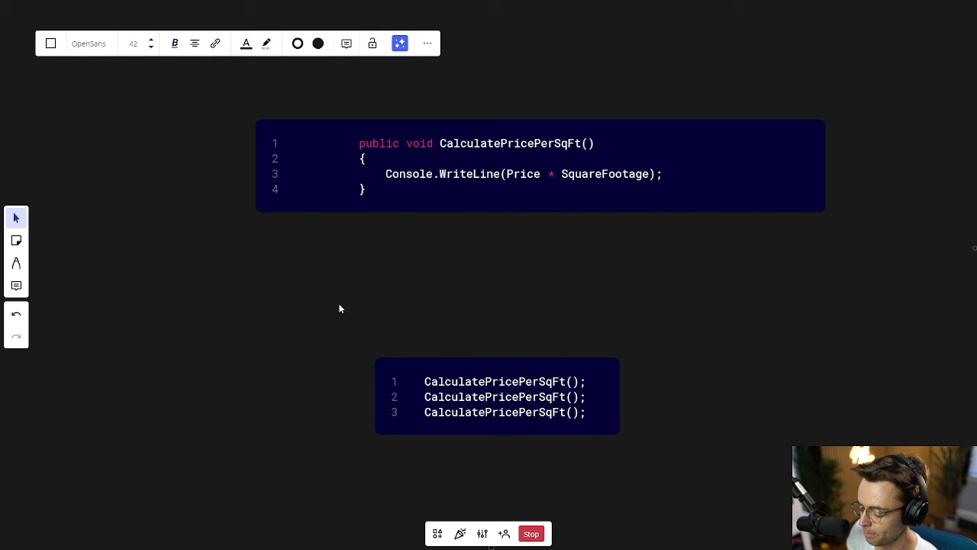
mouse_move(357, 307)
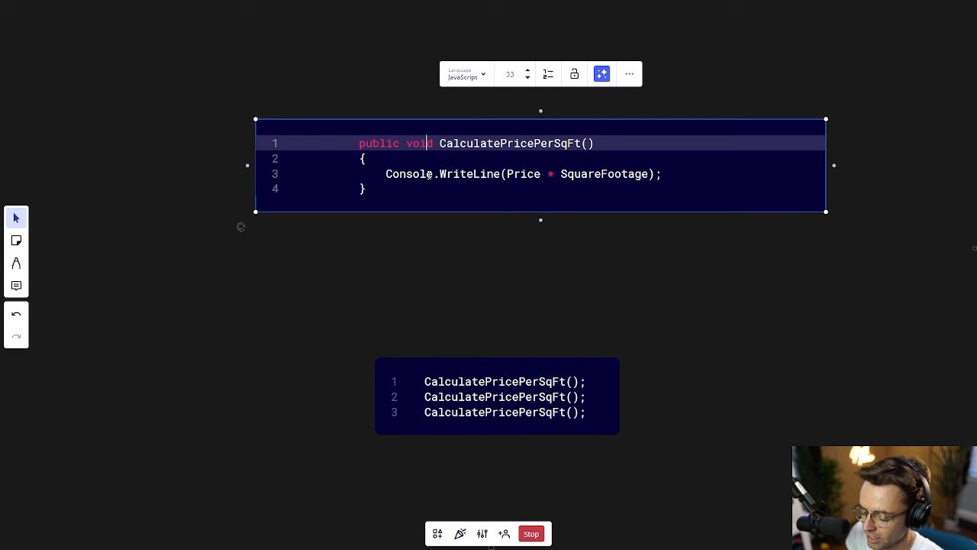
mouse_move(482, 181)
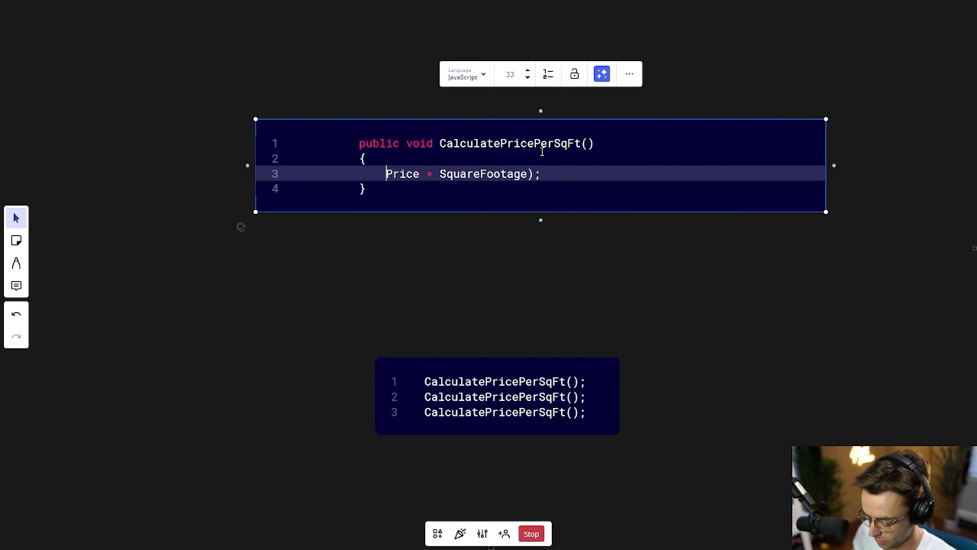
text(return)
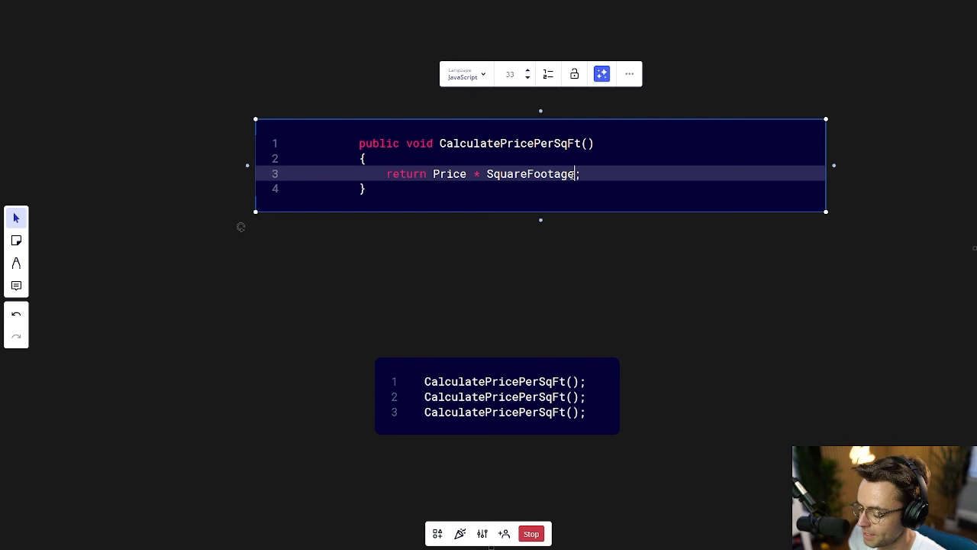
mouse_move(530, 259)
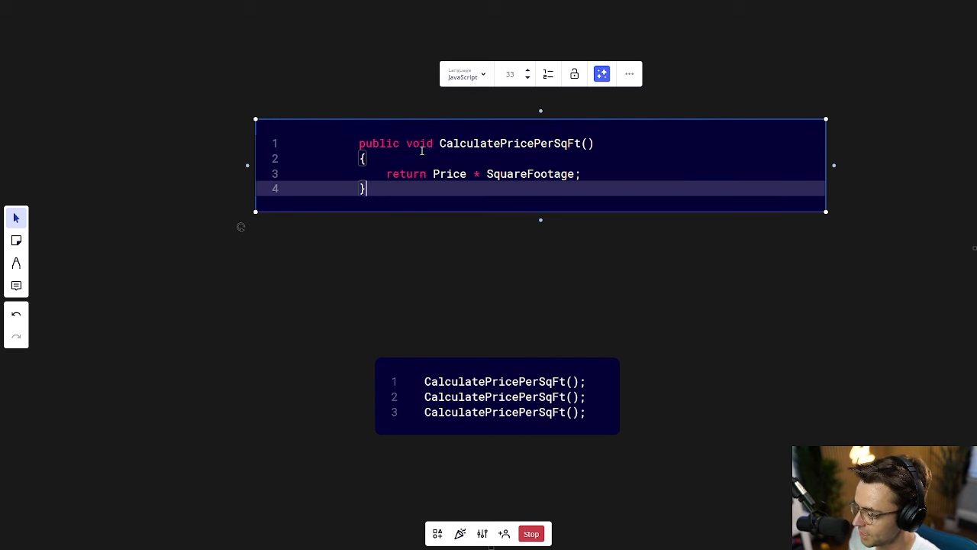
text(int)
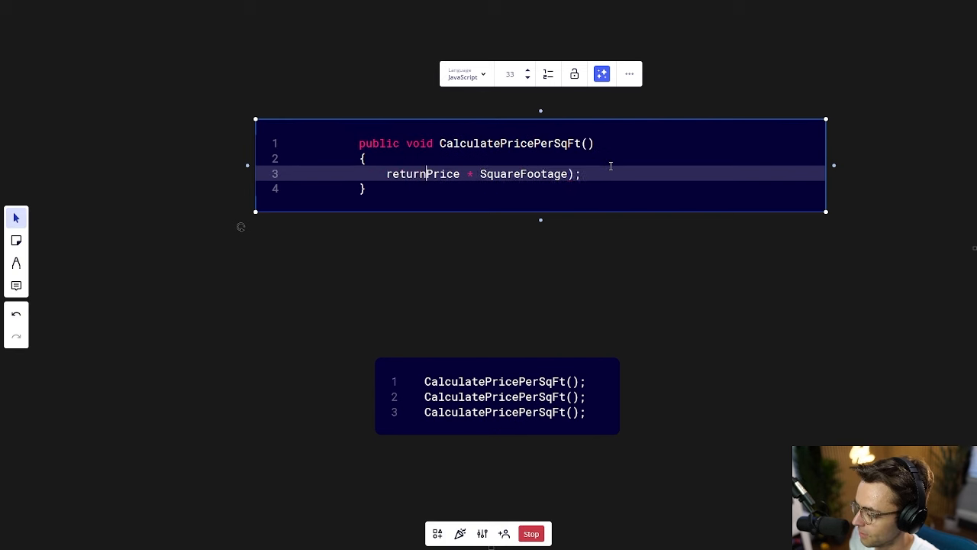
text(Console.WriteLine()
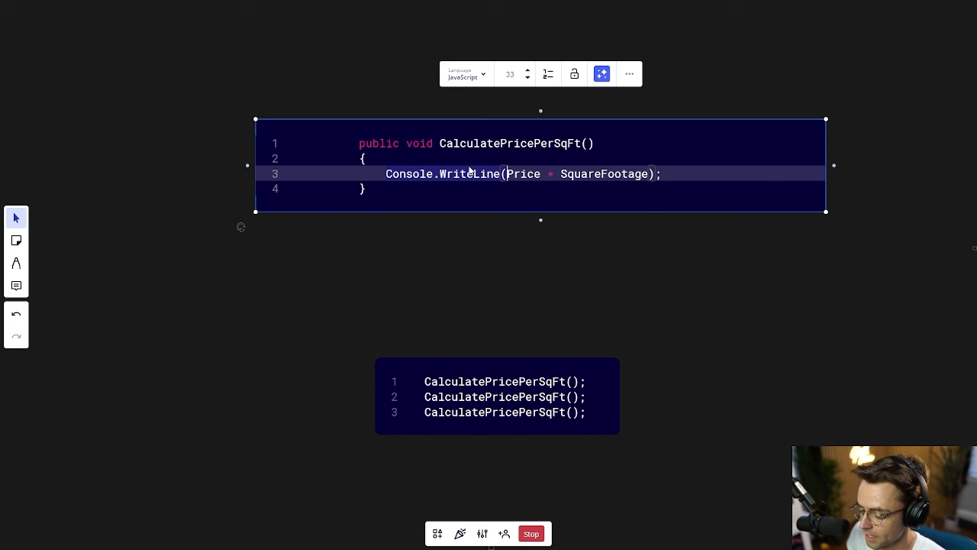
mouse_move(519, 143)
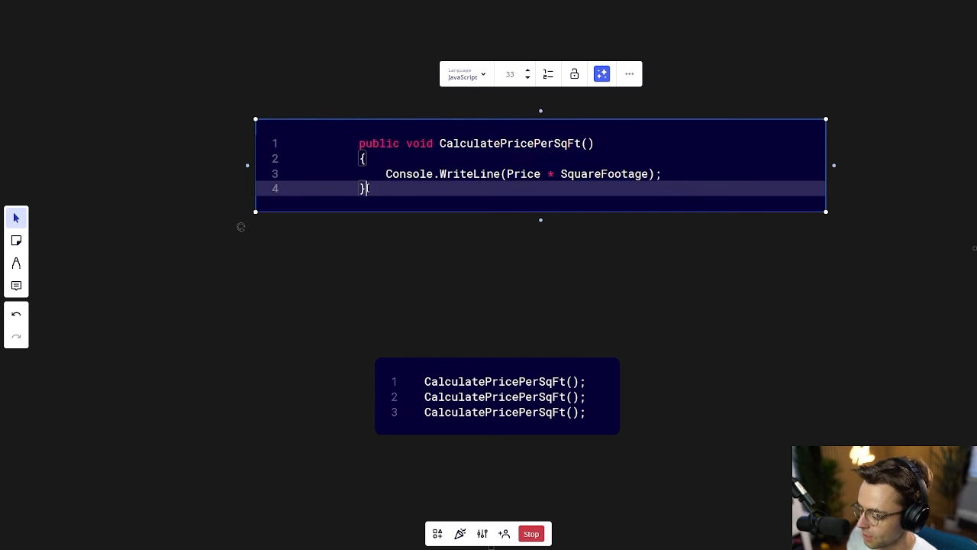
mouse_move(534, 404)
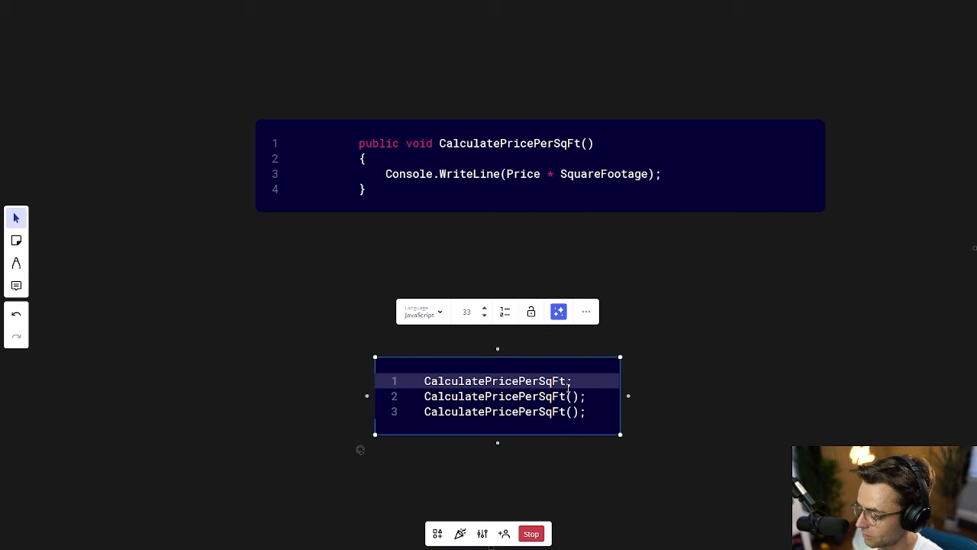
text(())
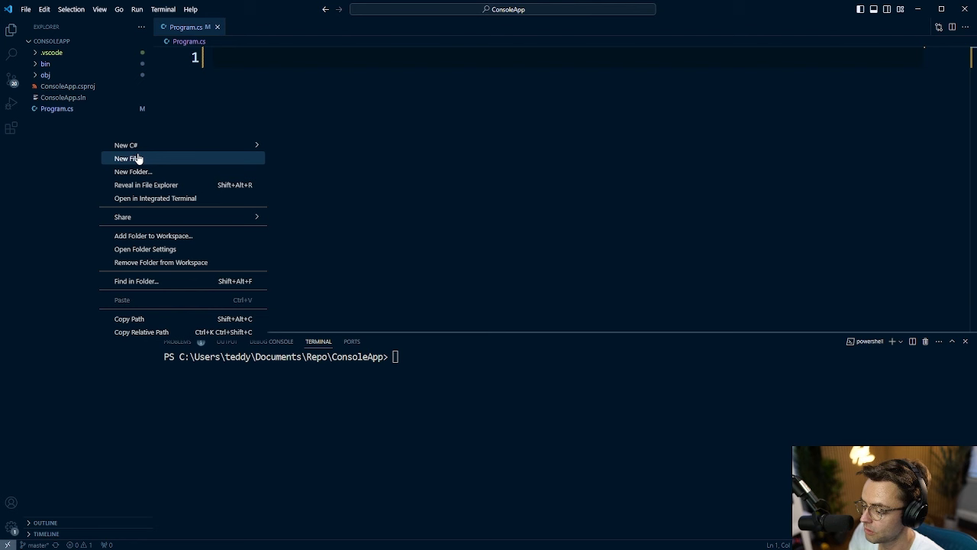
mouse_move(126, 145)
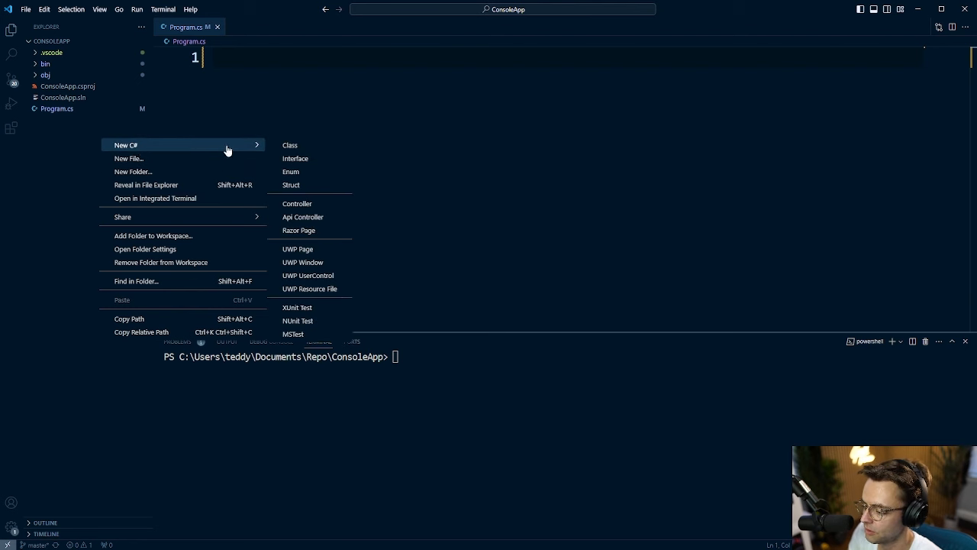
mouse_move(319, 155)
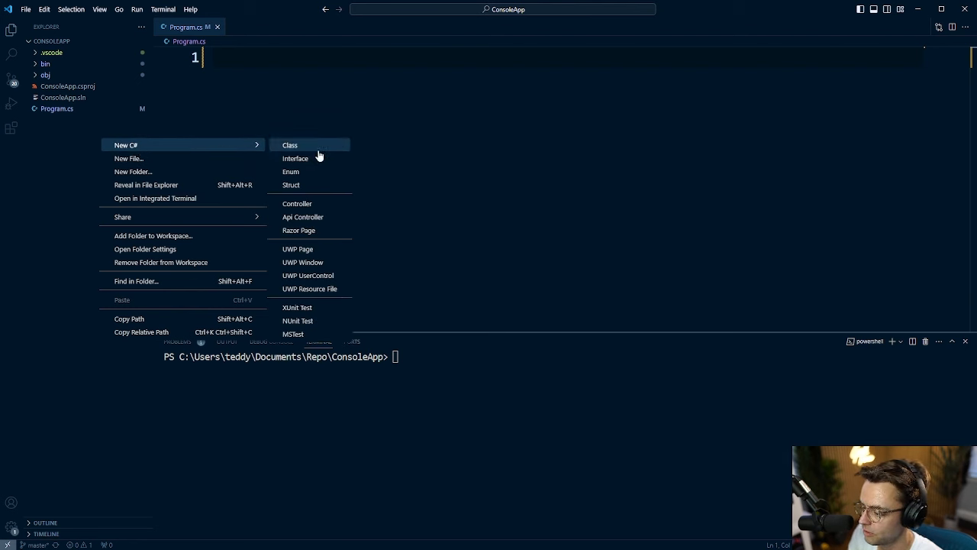
Step: Add a new RealEstate class file to the ConsoleApp project from the Explorer
click(290, 144)
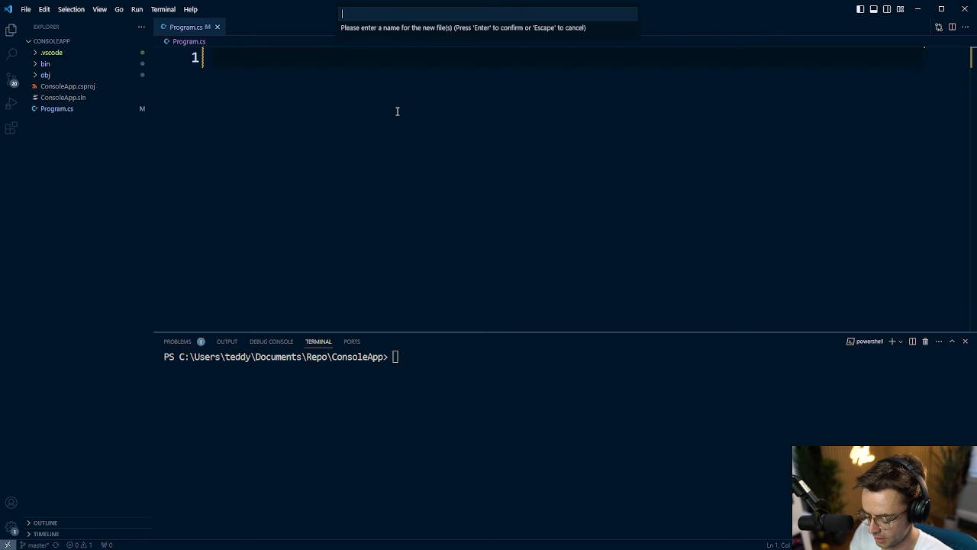
text(RealEstate)
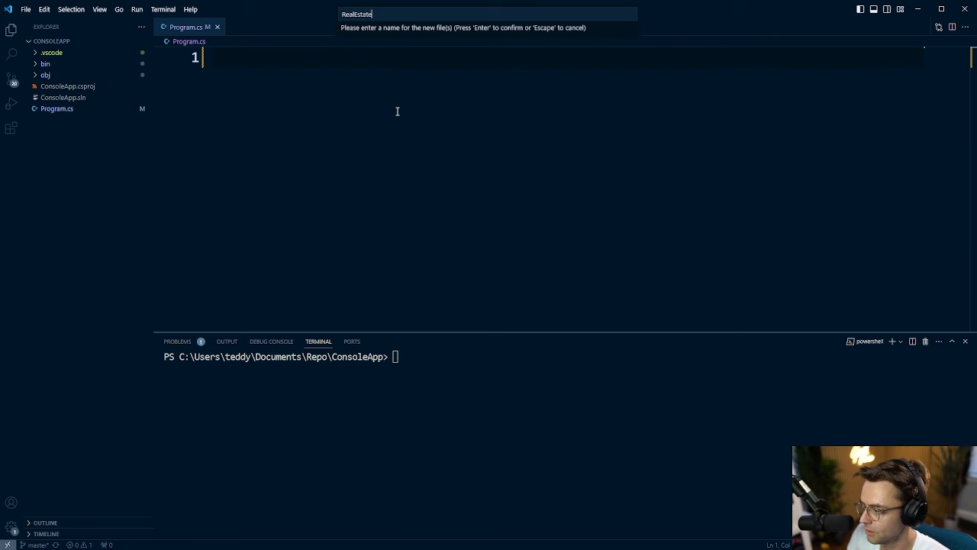
key(Enter)
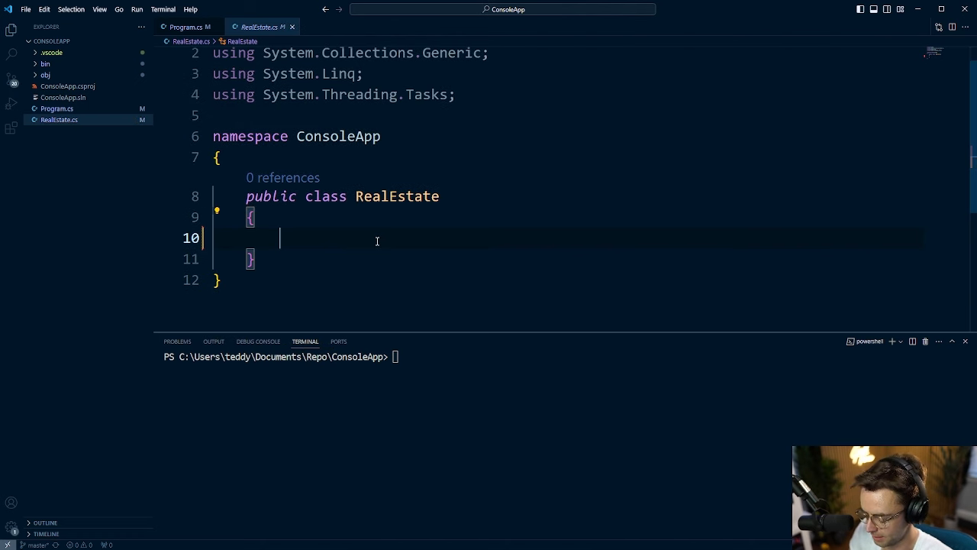
Step: Add auto-properties string Address, int Price and int SquareFootage, then begin a public member
text(pr)
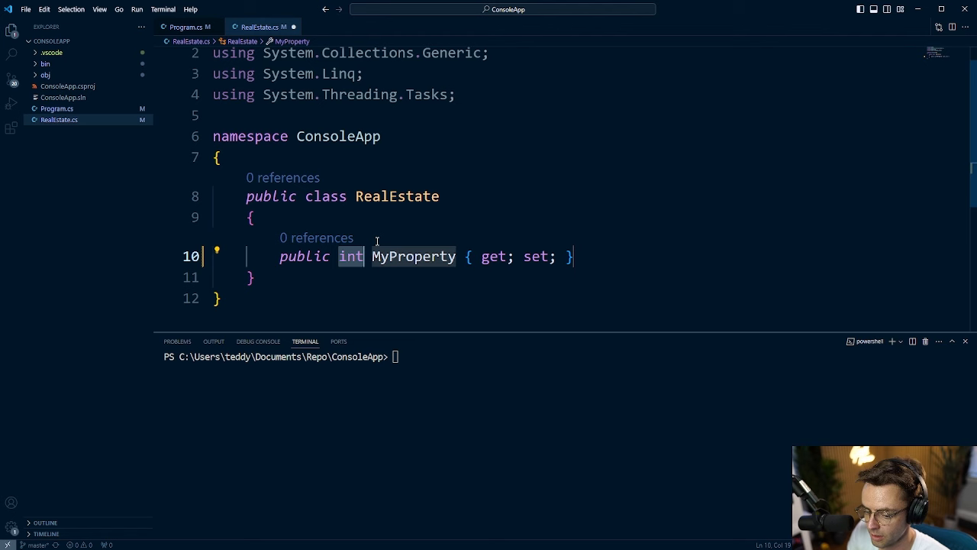
text(string)
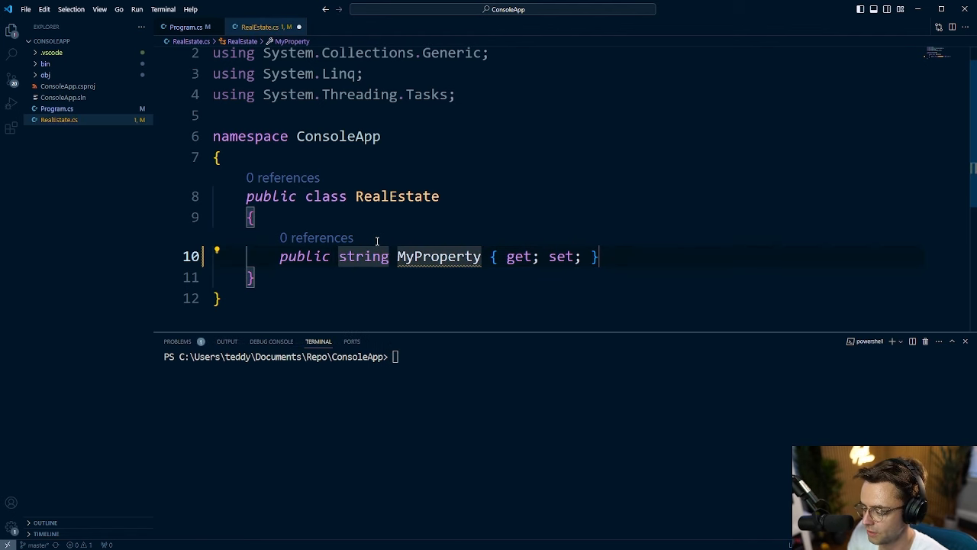
text(Address)
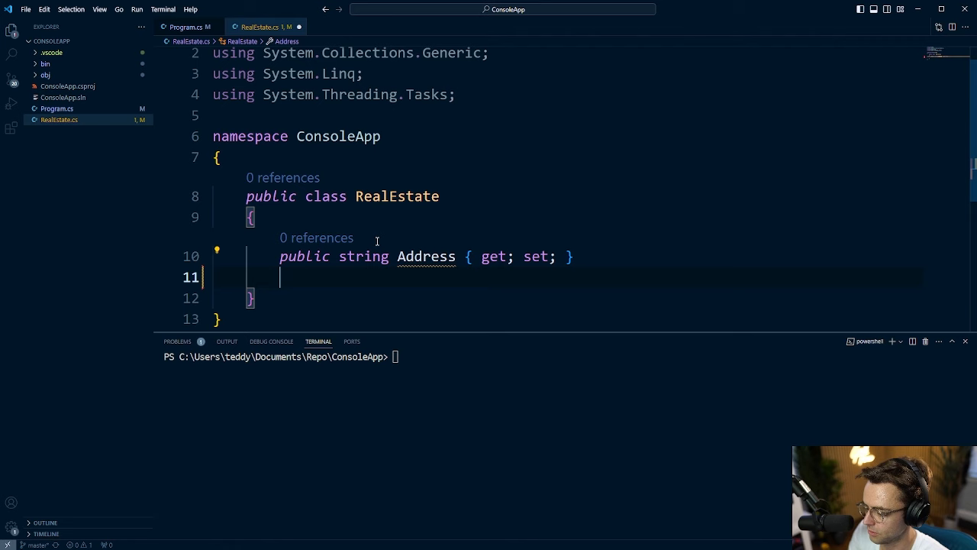
text(prop)
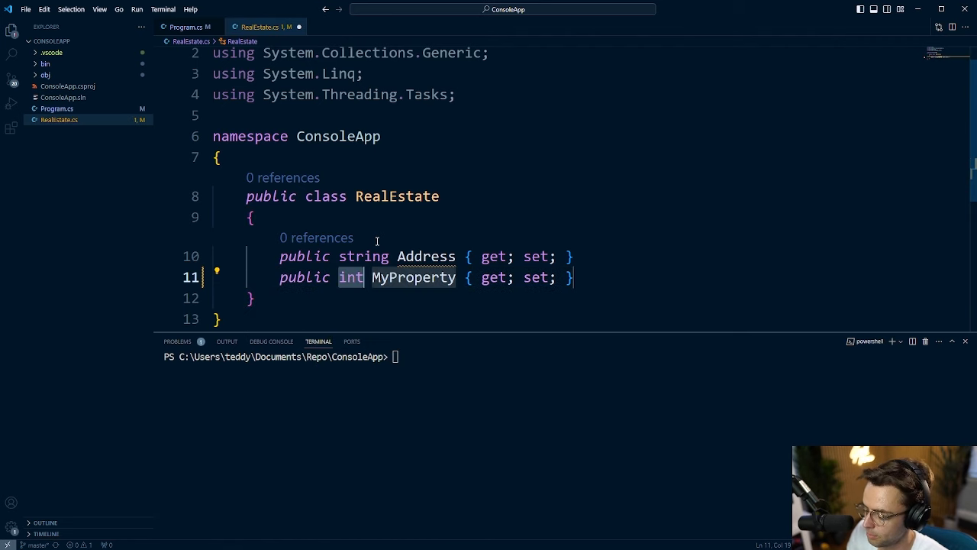
text(Pr)
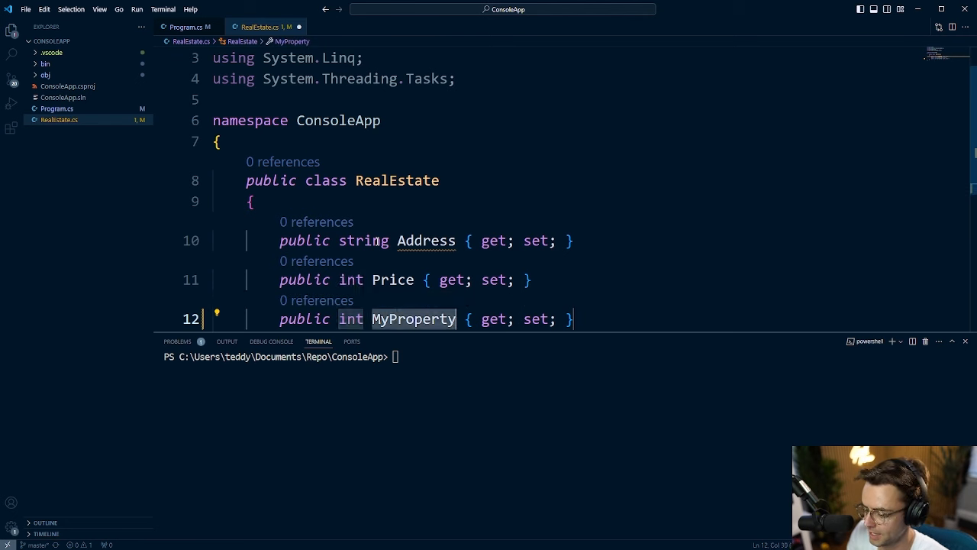
text(X)
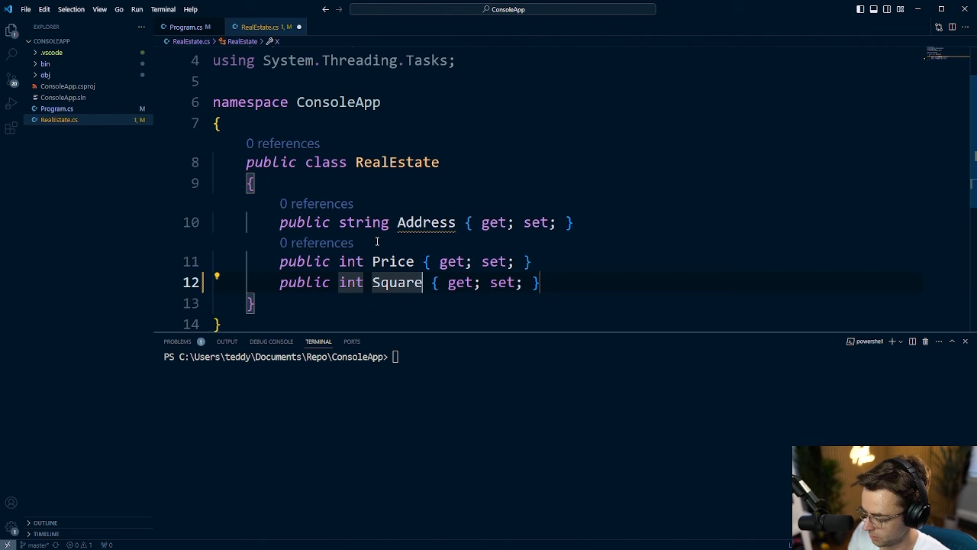
text(Footage)
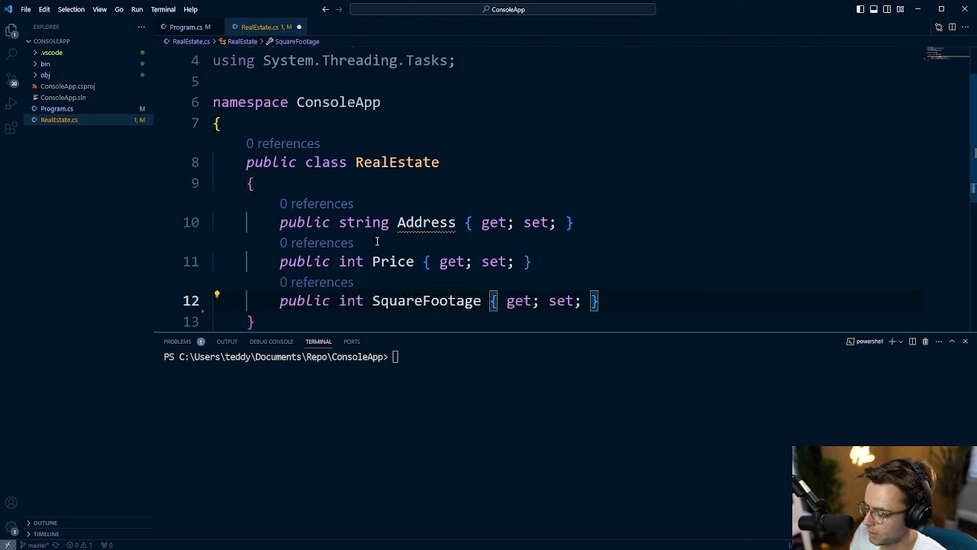
key(Enter)
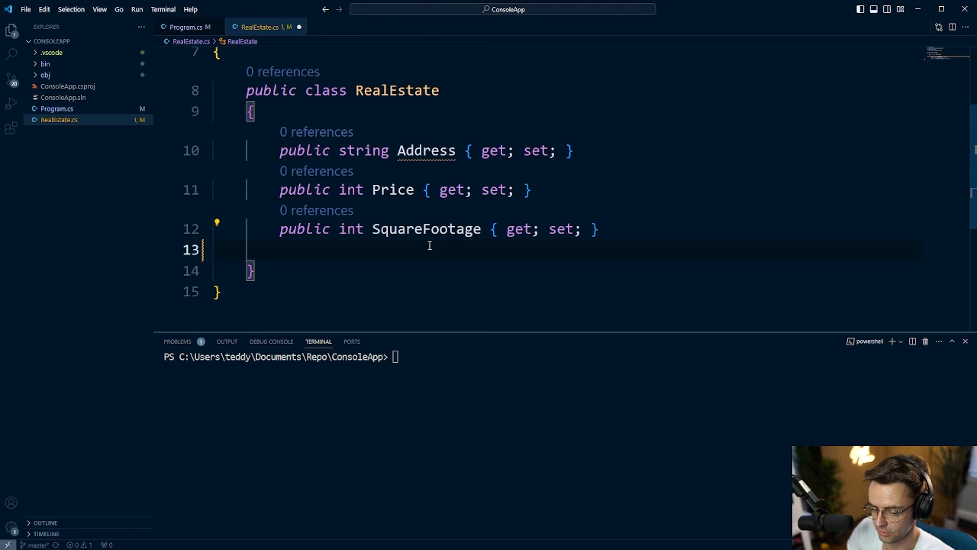
text(public)
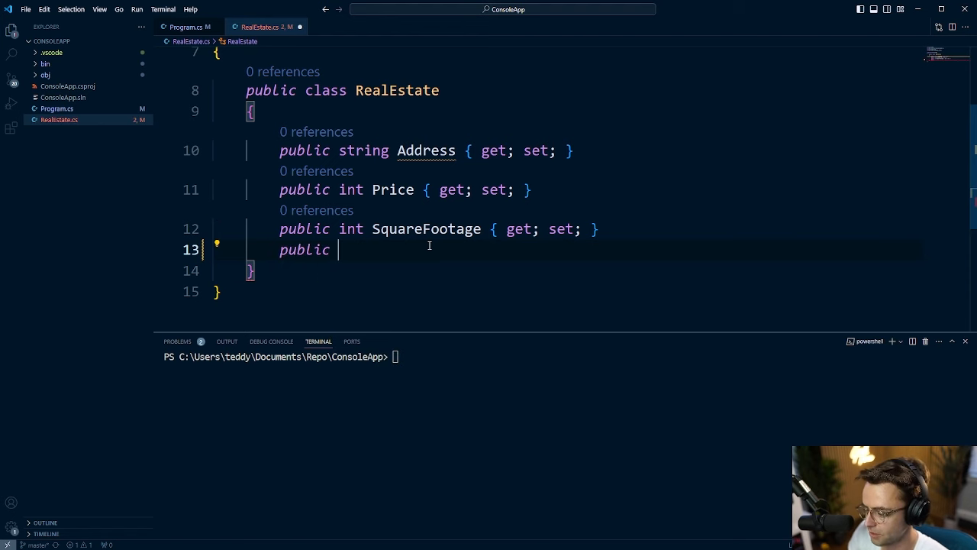
Step: Write the method int CalculatePricePerSquareFoot() => Price / SquareFootage; below the properties
text(int)
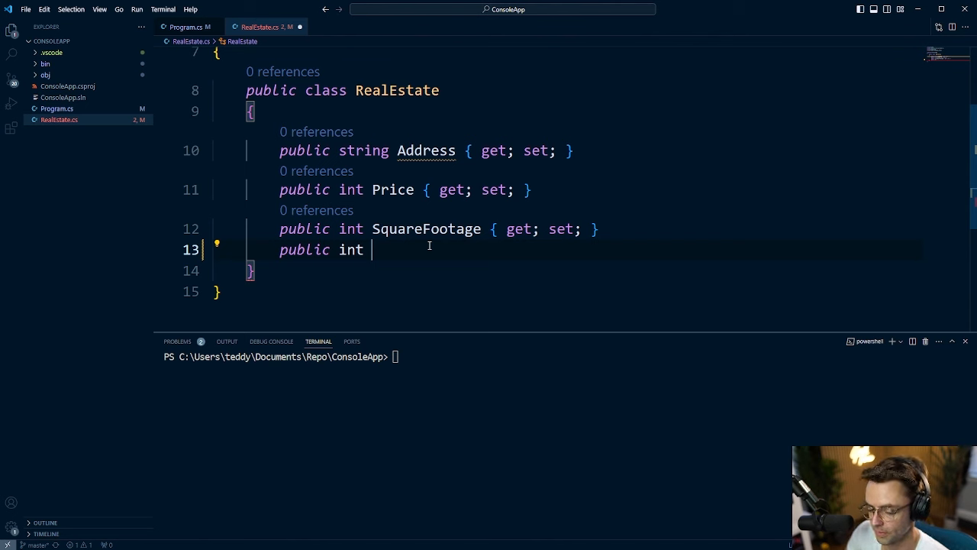
text(Calcua)
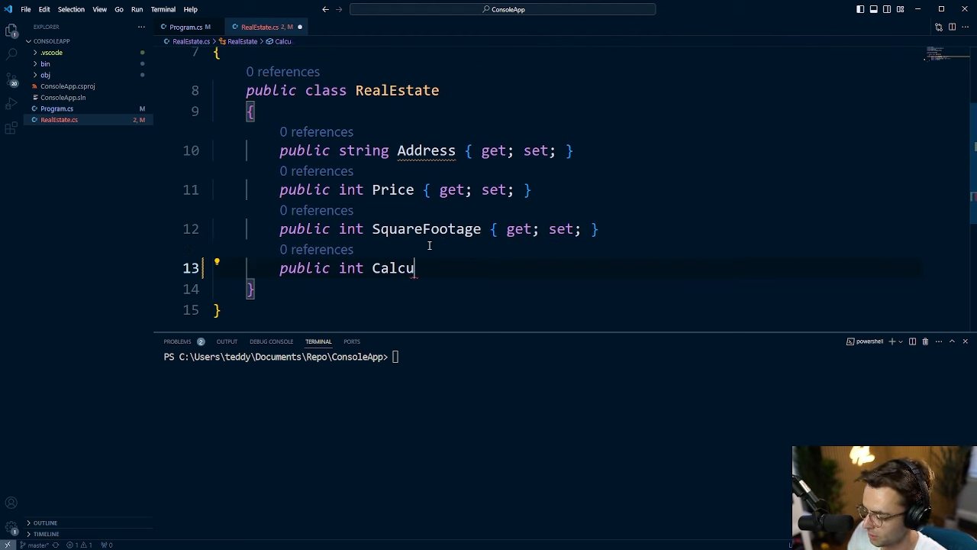
text(latePrice)
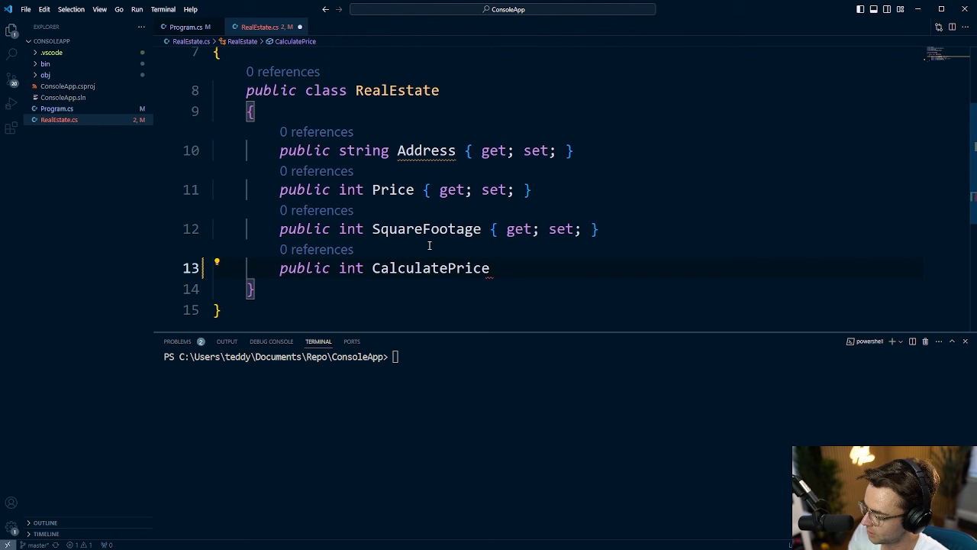
text(PerSquare)
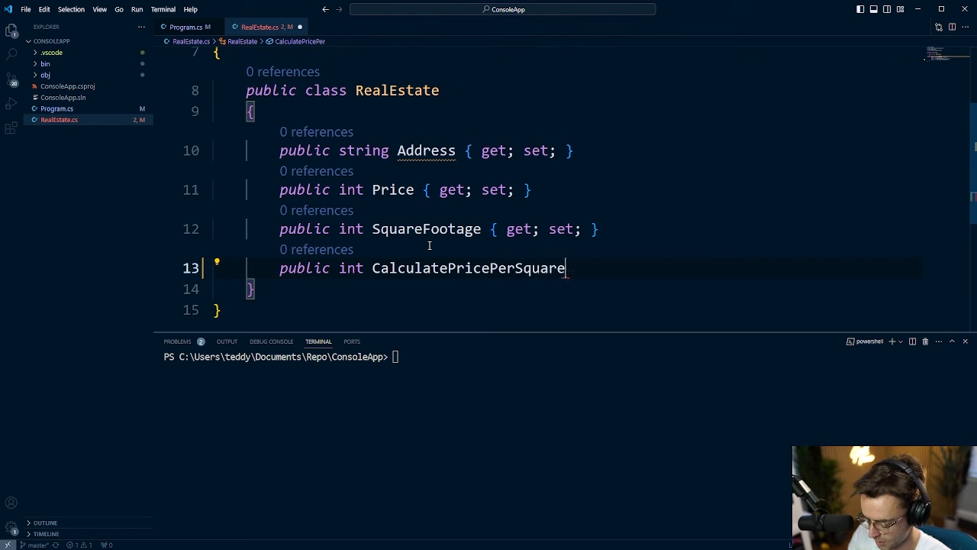
text(Foot() =>)
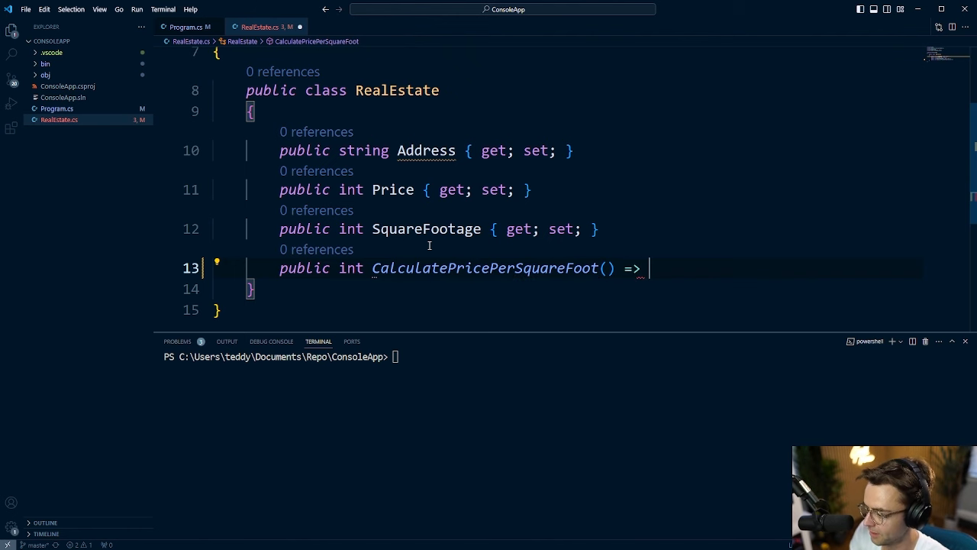
text(Price /)
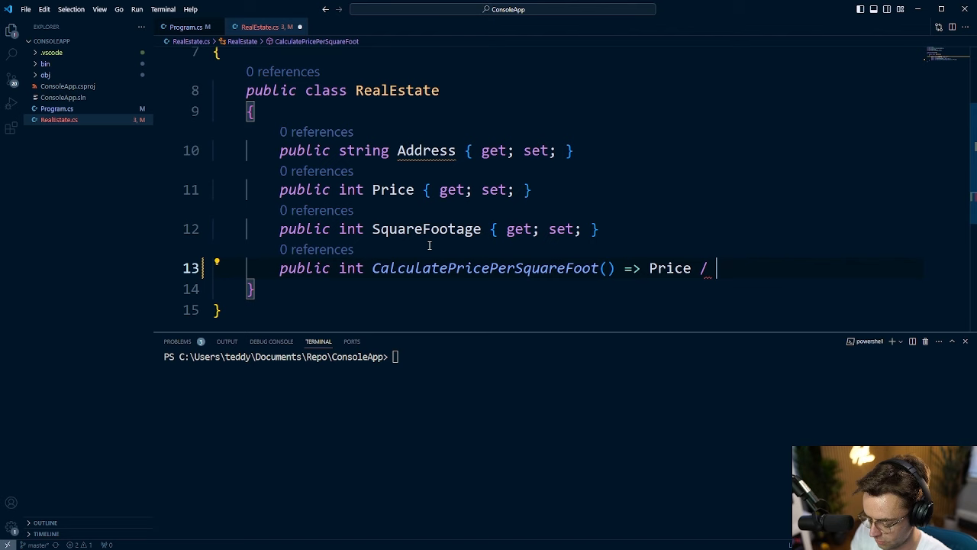
text(SquareFootage)
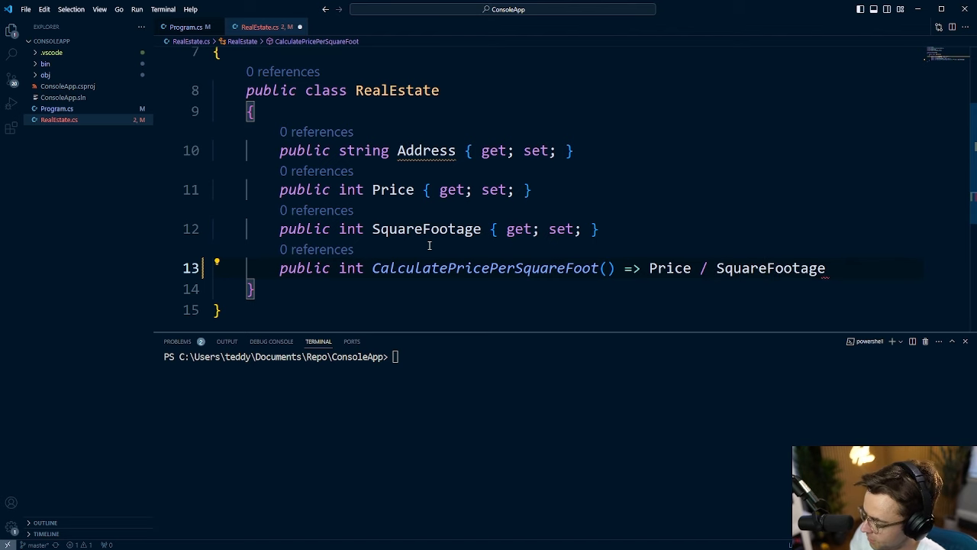
text(;)
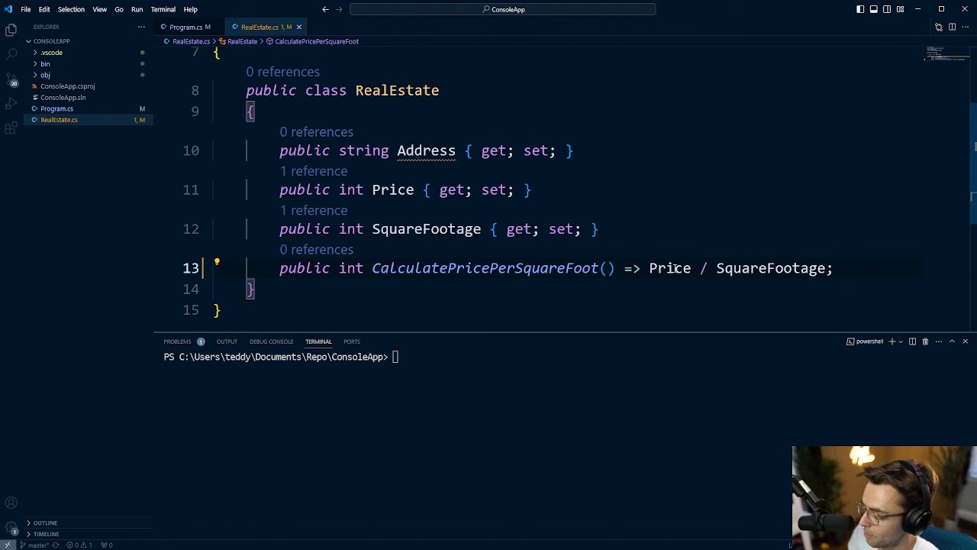
mouse_move(637, 234)
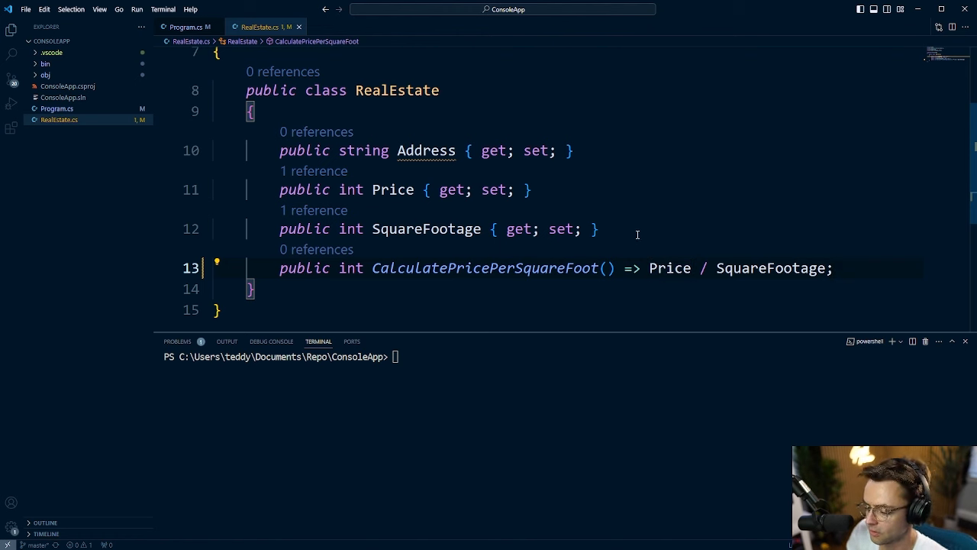
mouse_move(731, 245)
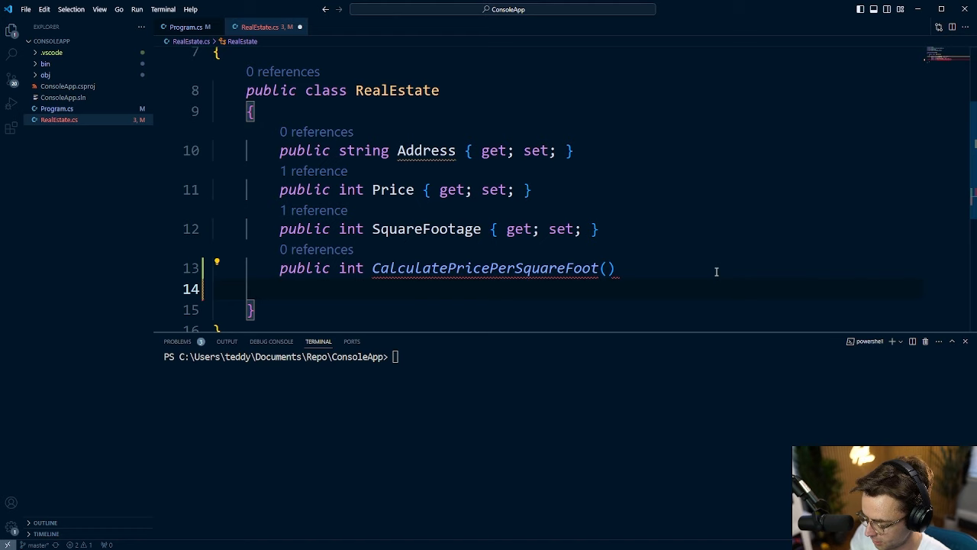
Step: Rework the method's block body into => Price / SquareFootage;, then switch to Program.cs
text(retir)
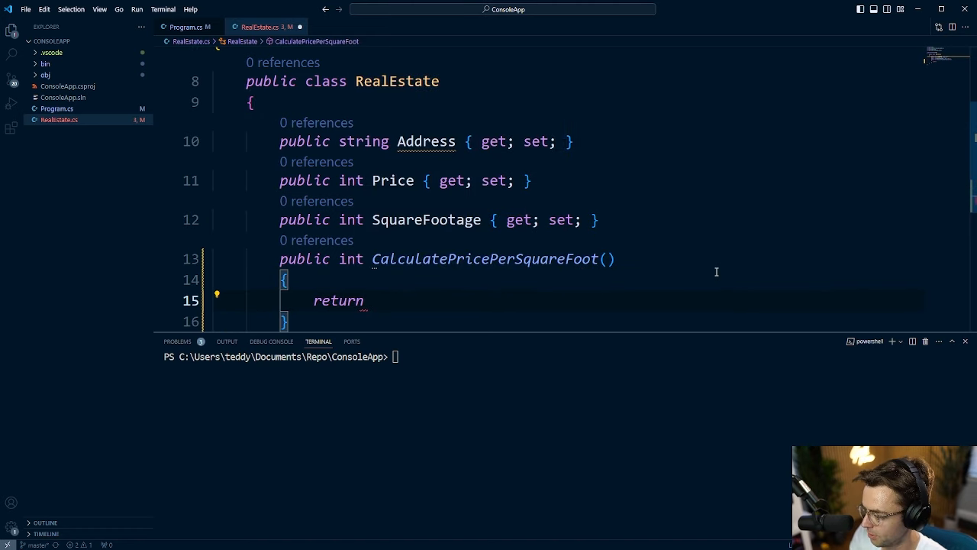
text({)
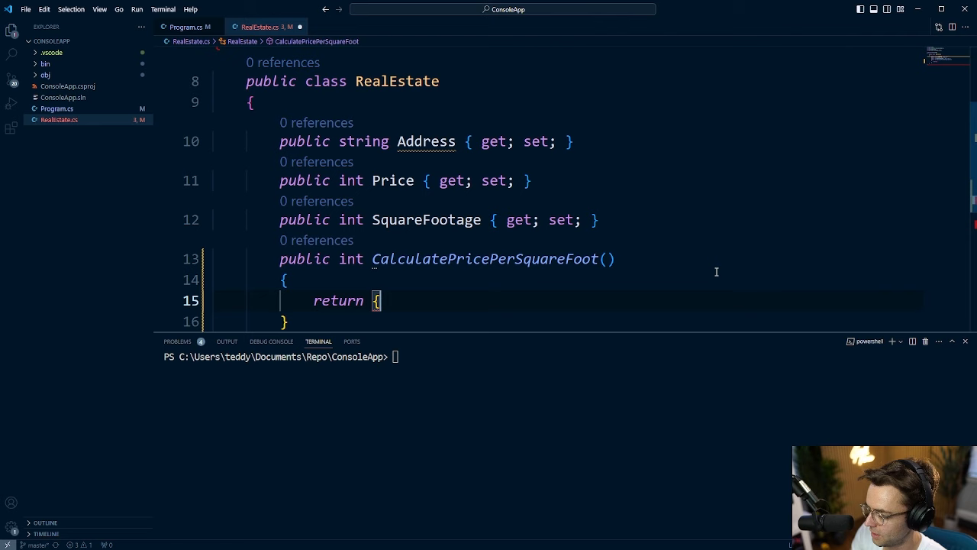
text(Price ?)
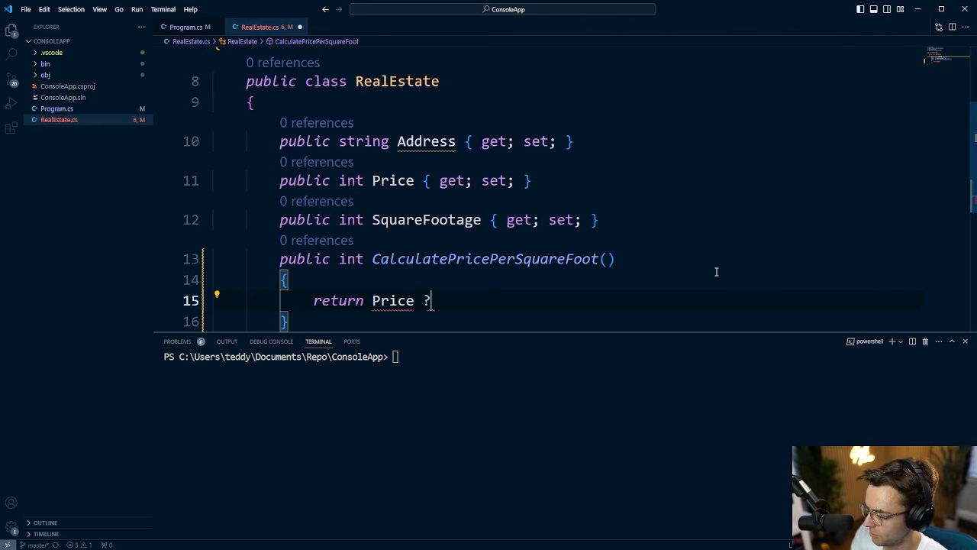
text(/ S)
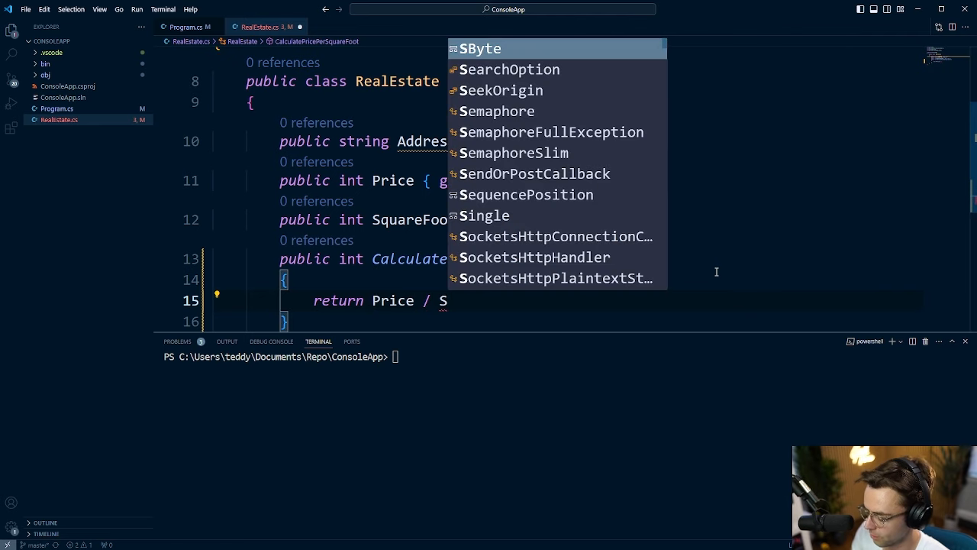
text(quare)
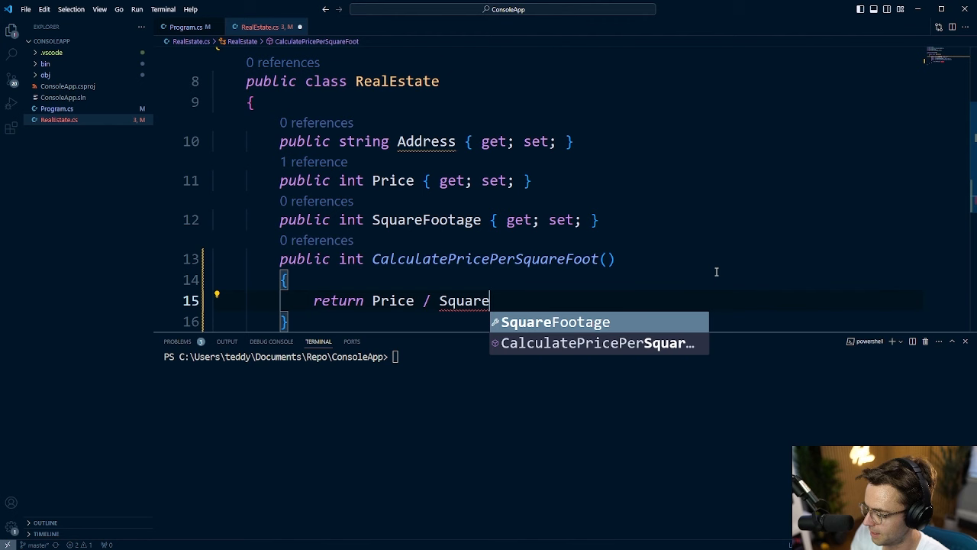
key(Tab)
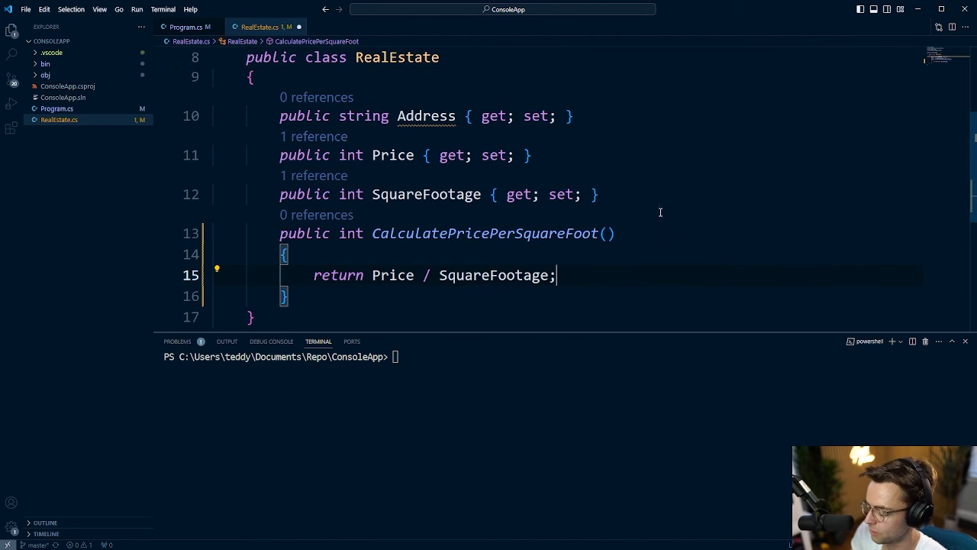
key(Backspace)
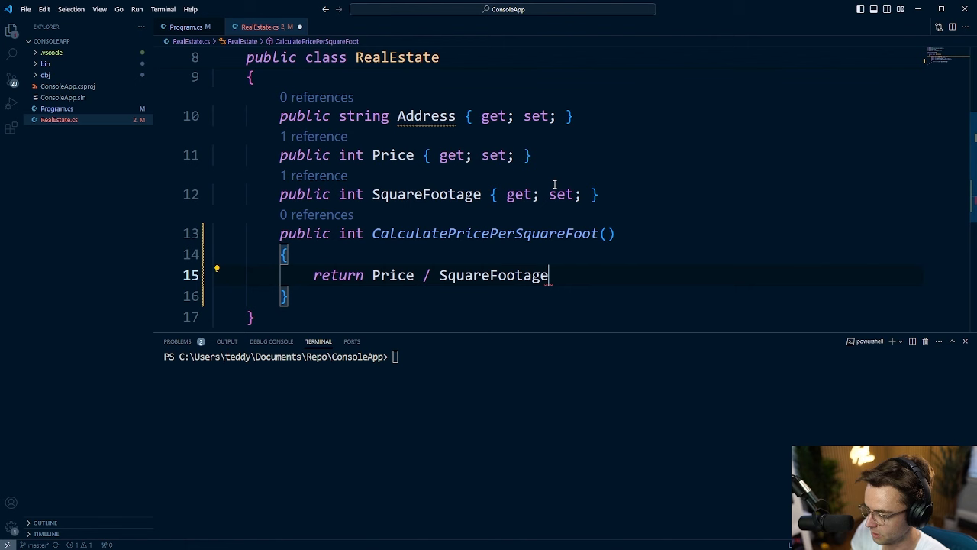
key(Backspace)
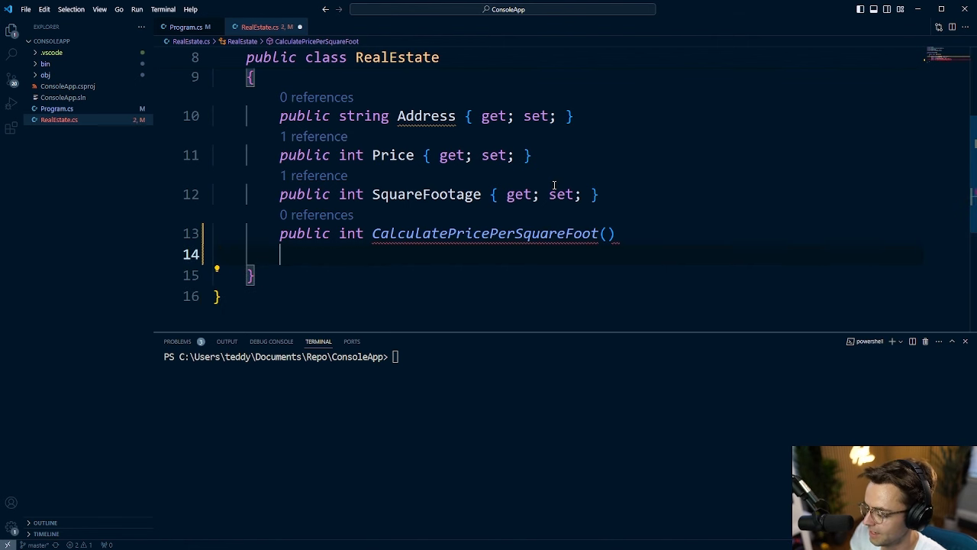
text(=> Price / SquareFootage;)
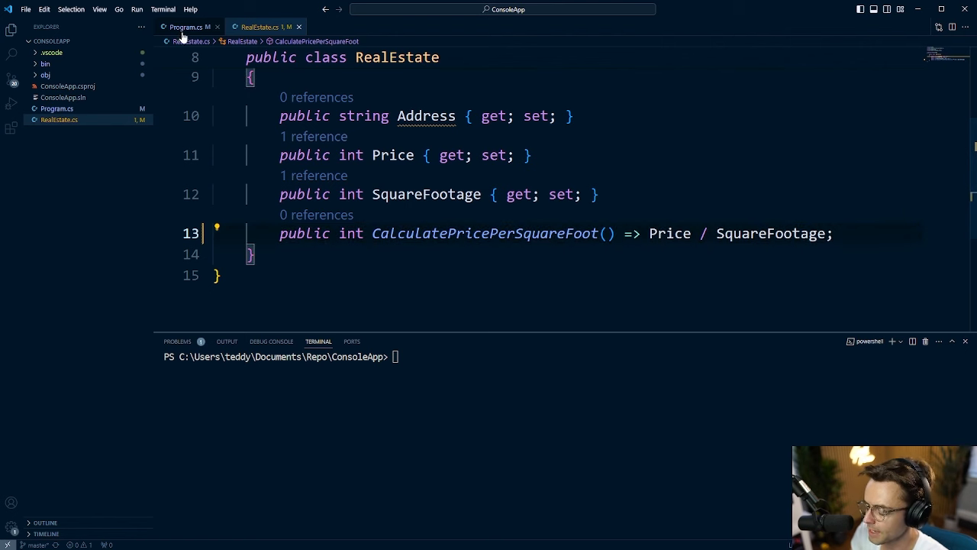
click(185, 25)
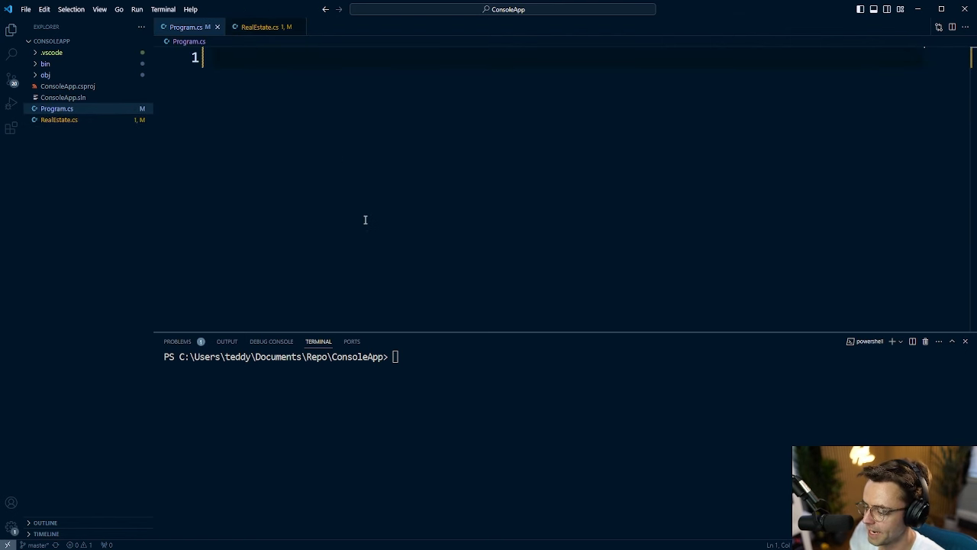
mouse_move(359, 181)
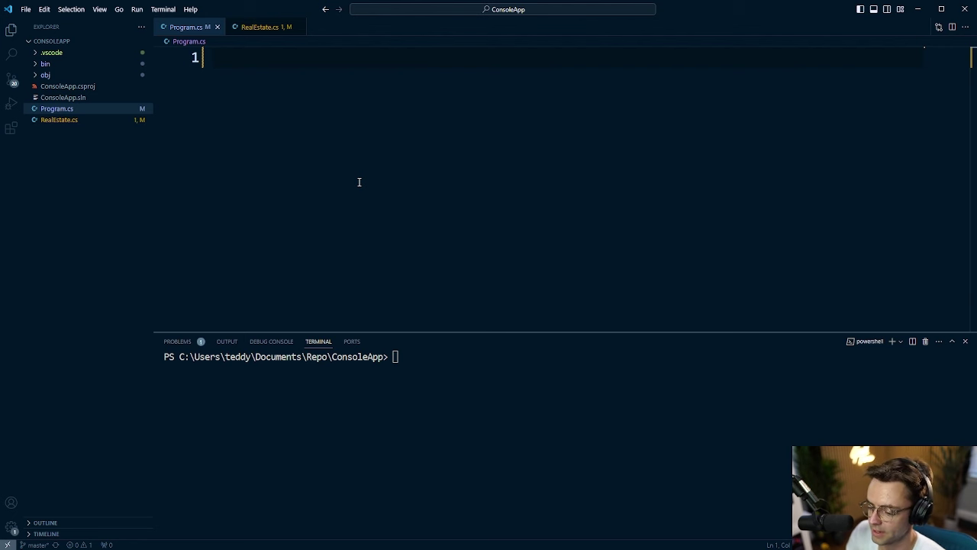
mouse_move(276, 72)
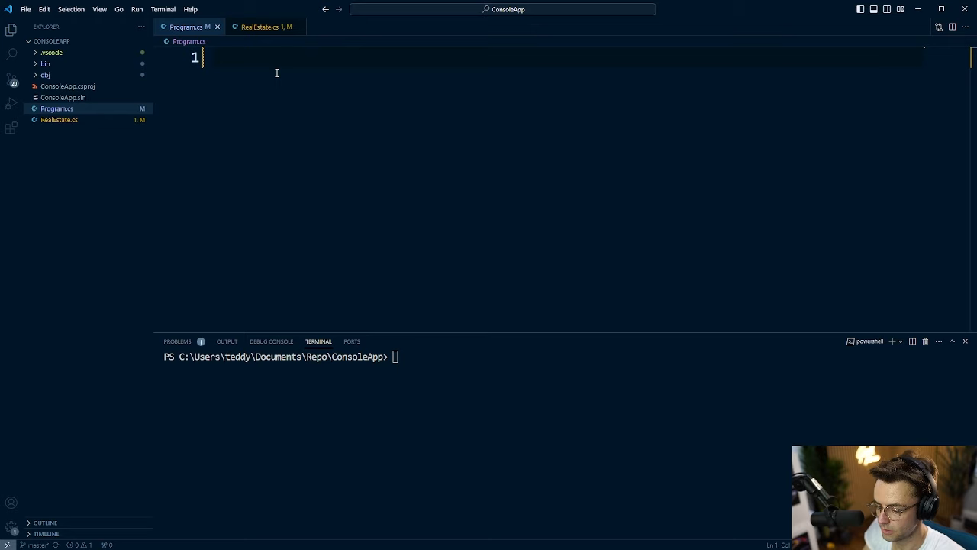
Step: Declare RealEstate elmStreet = new RealEstate with an empty initializer block in Program.cs
text(Re)
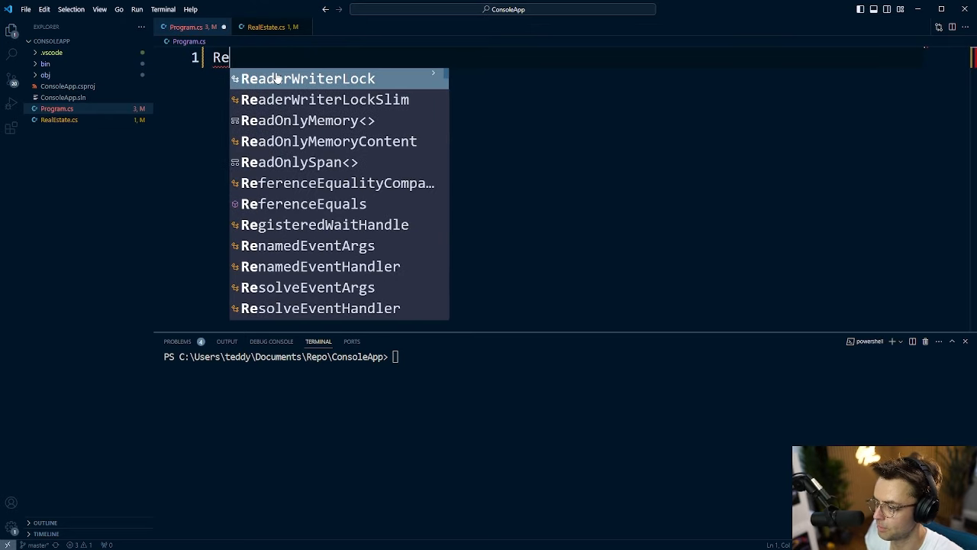
text(alEstate elmSt)
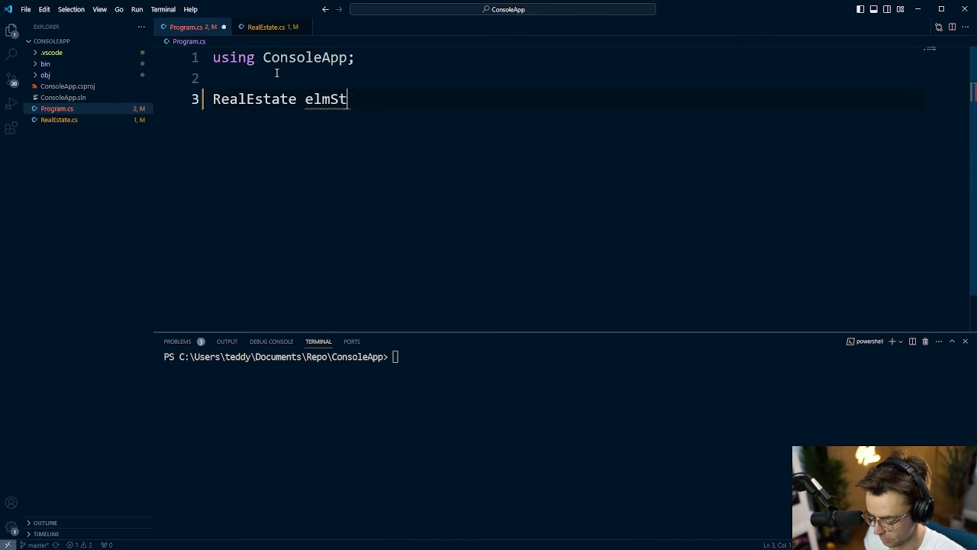
text(reet = new()
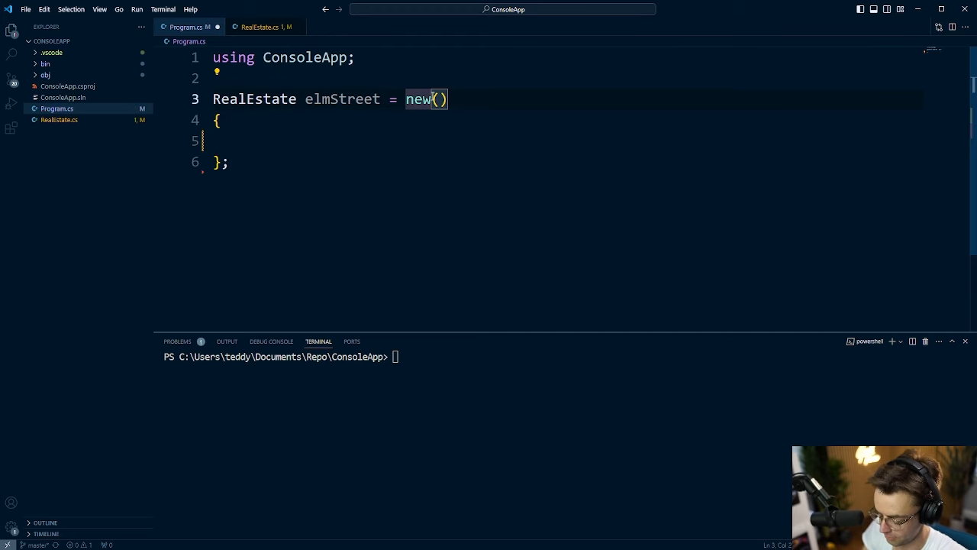
text(RealEstate)
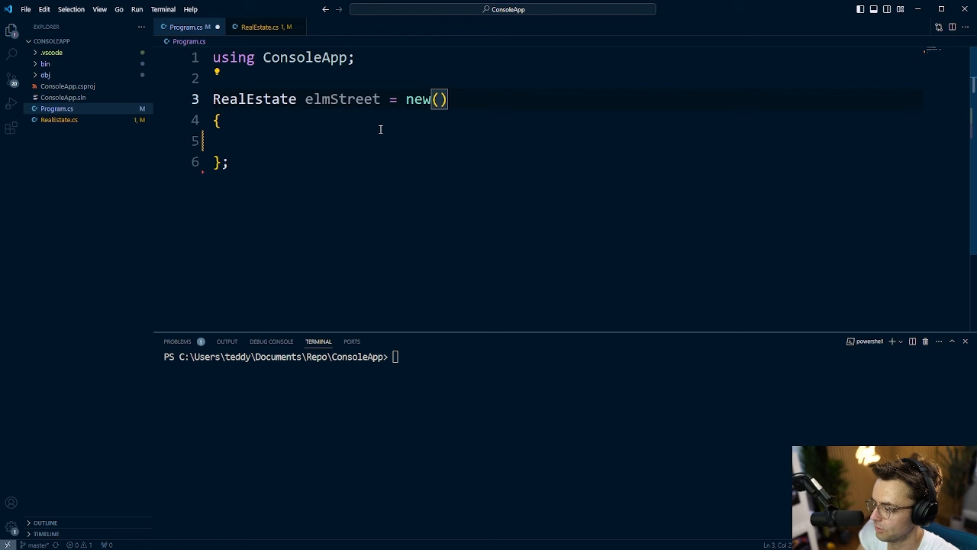
click(333, 143)
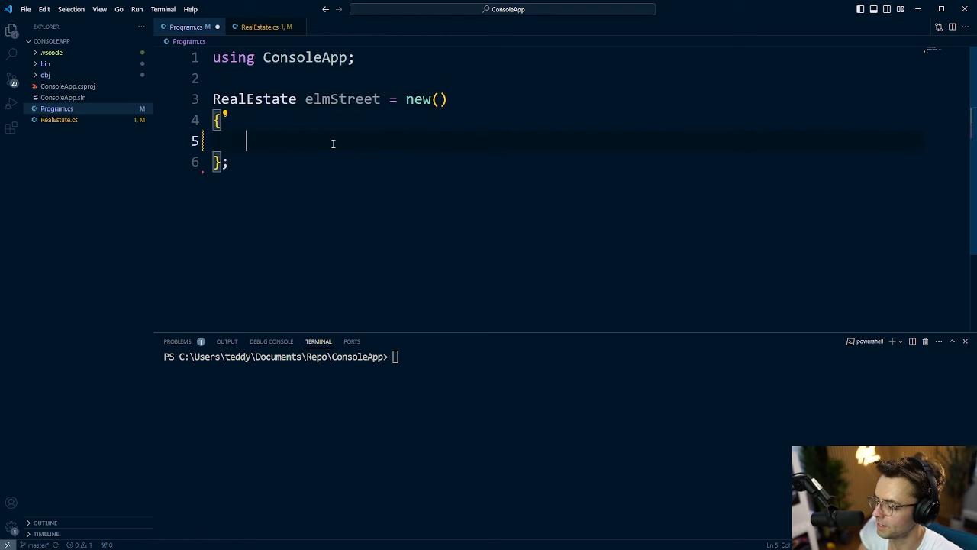
mouse_move(314, 128)
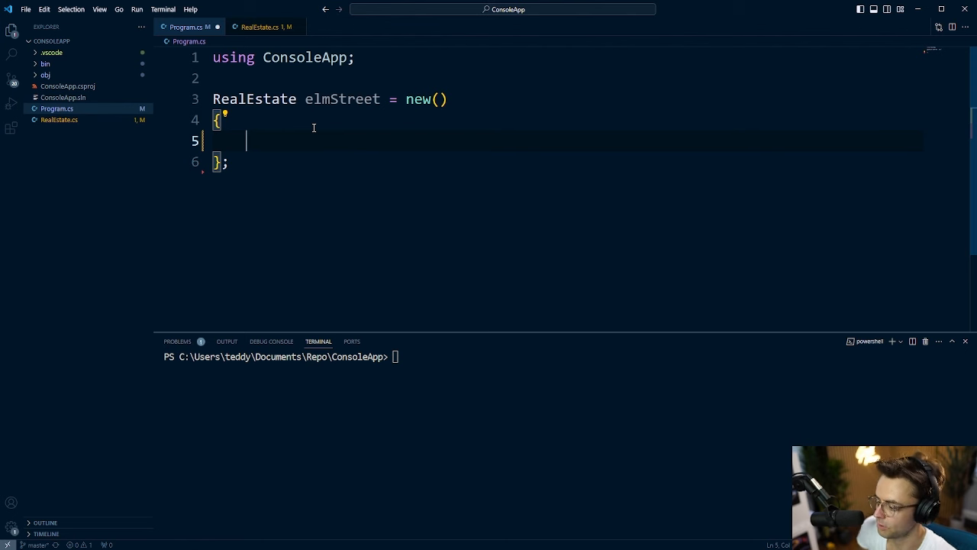
Step: Fill the initializer with Address "Elm Street", SquareFootage 1300 and Price 300000
text(Address =)
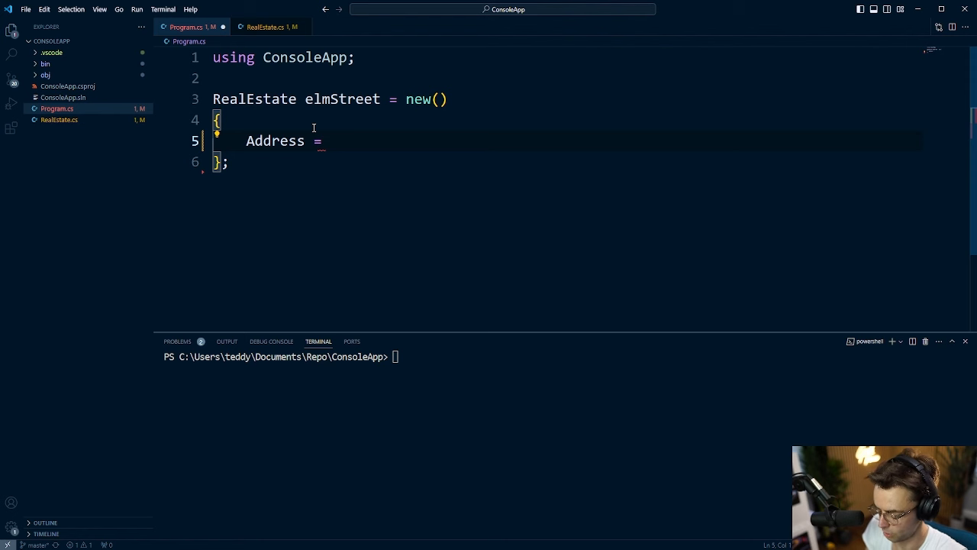
text("Elm")
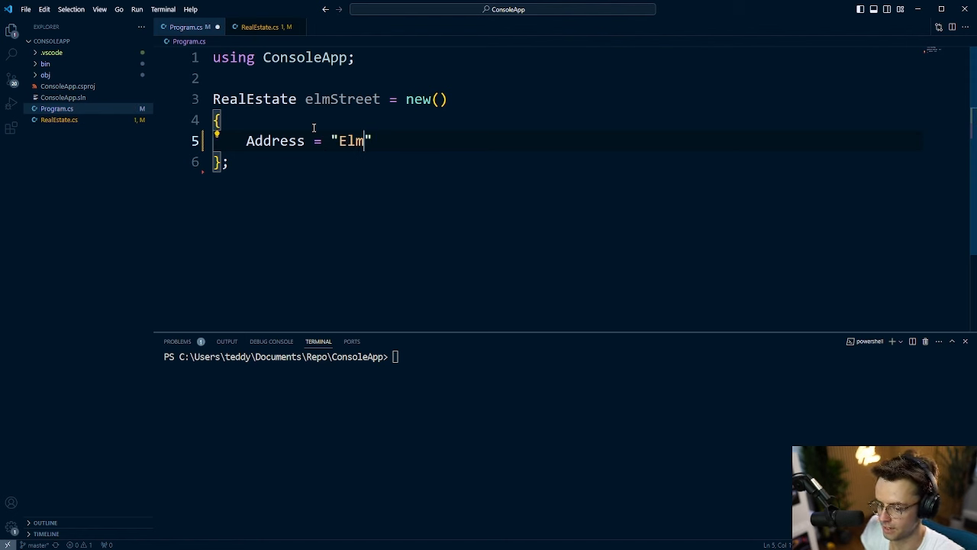
text(Street)
text(SquareFootage =)
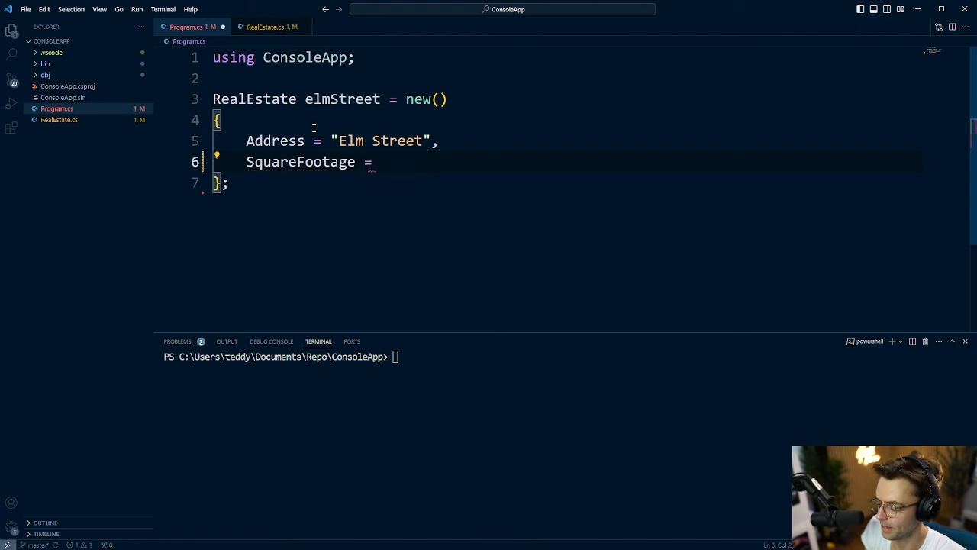
text(13)
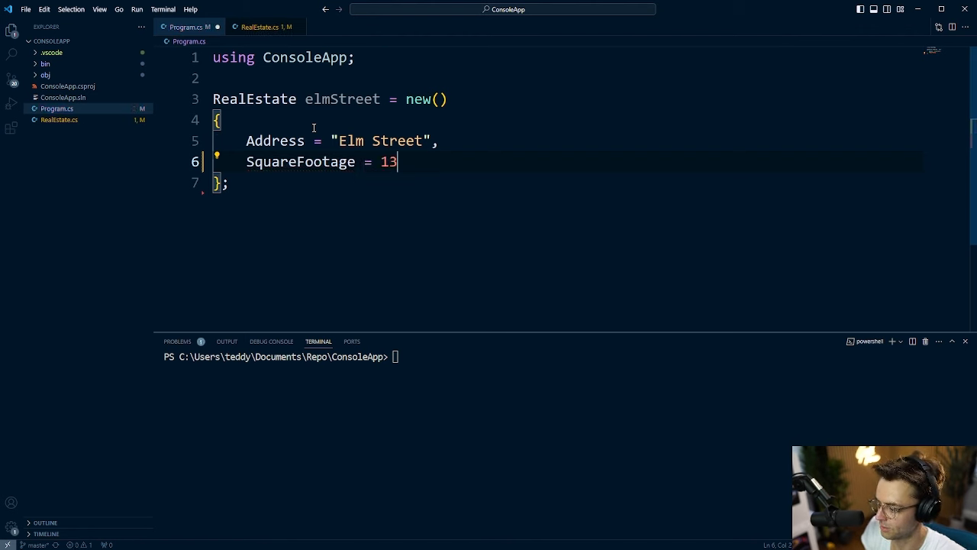
text(00,)
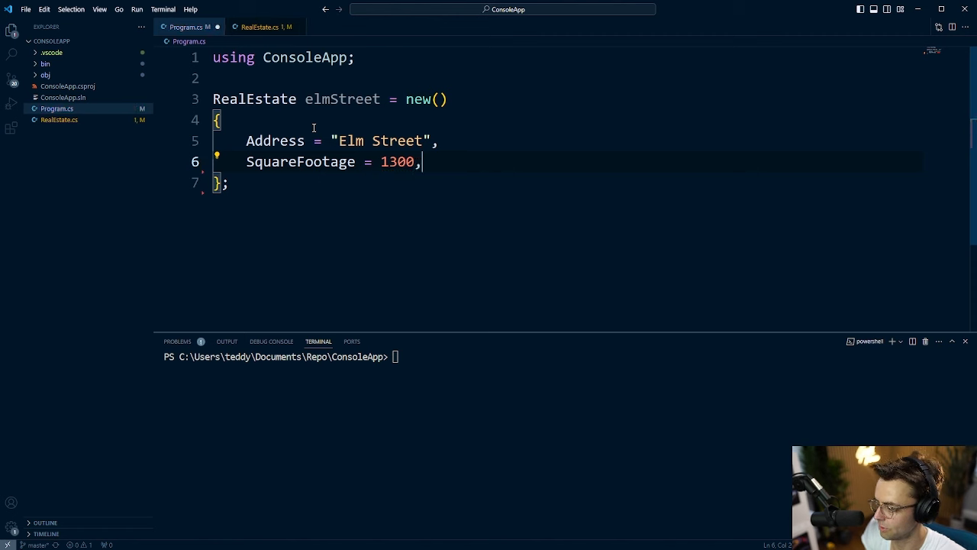
key(Enter)
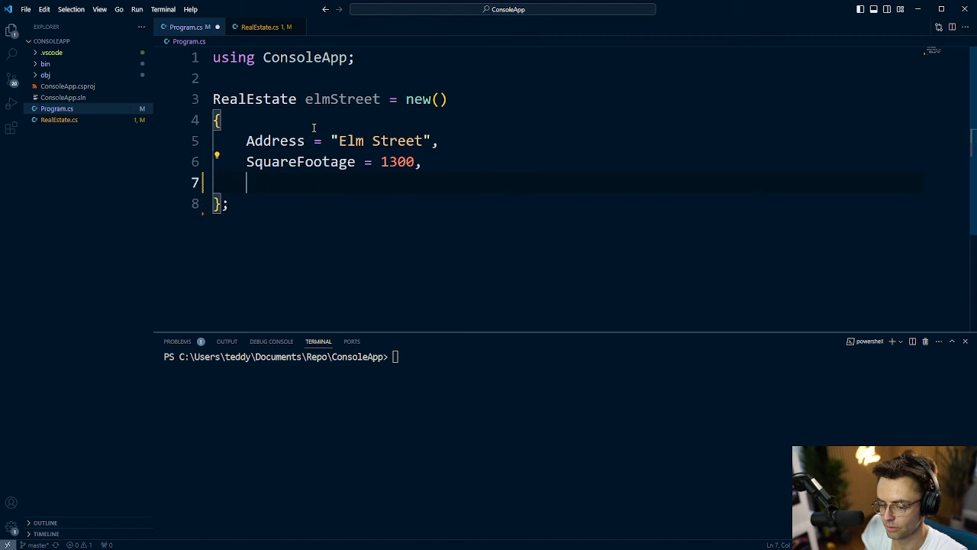
text(Price =)
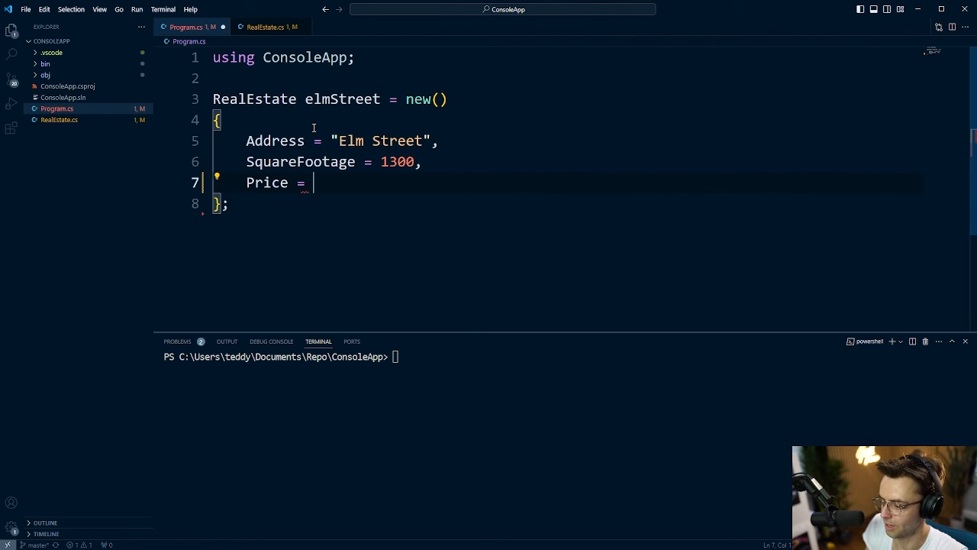
text(3)
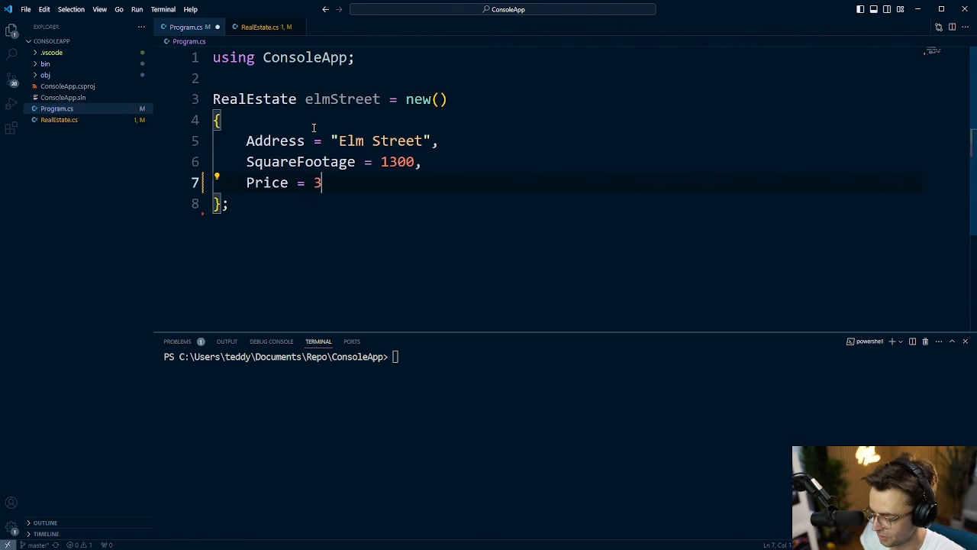
text(00000)
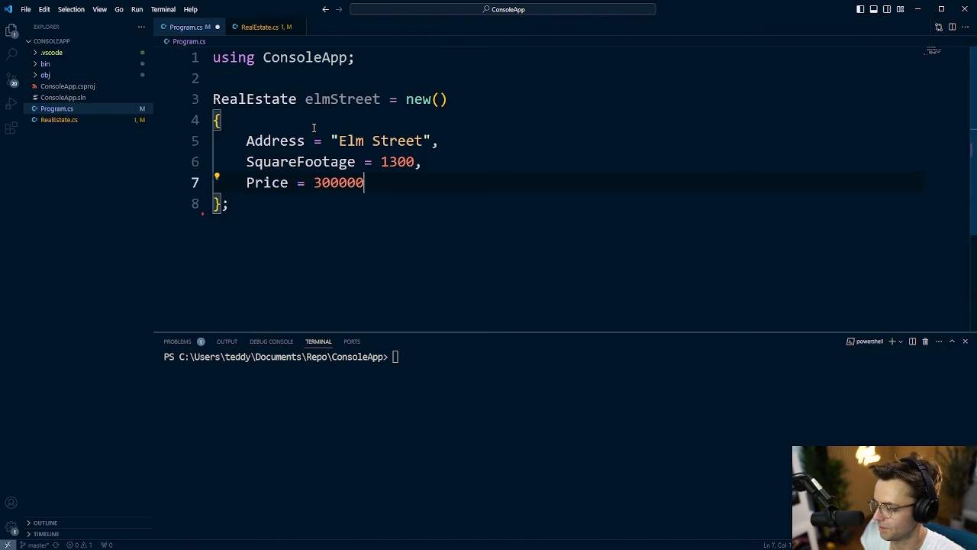
key(Enter)
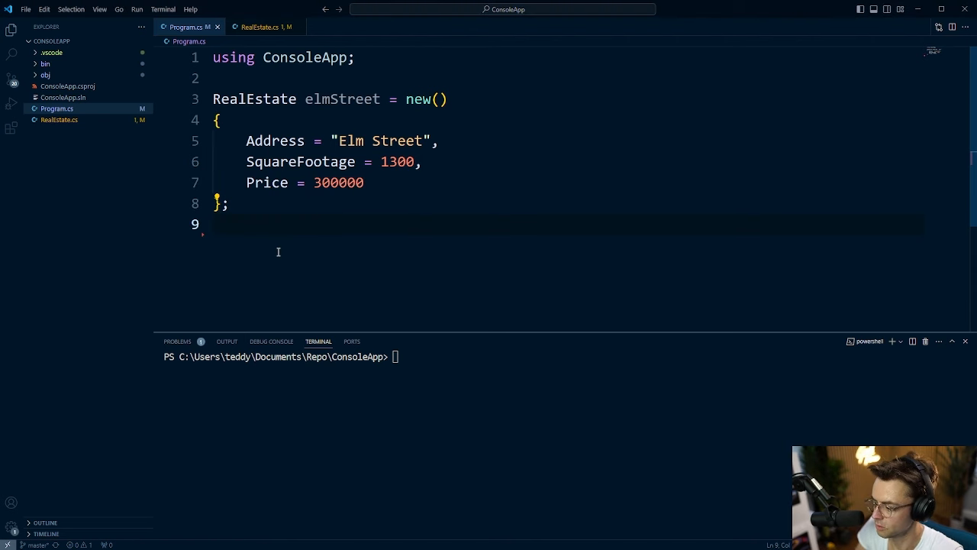
Step: Delete a draft 'var function = () =>' and start the line with elmStreet via IntelliSense
text(var)
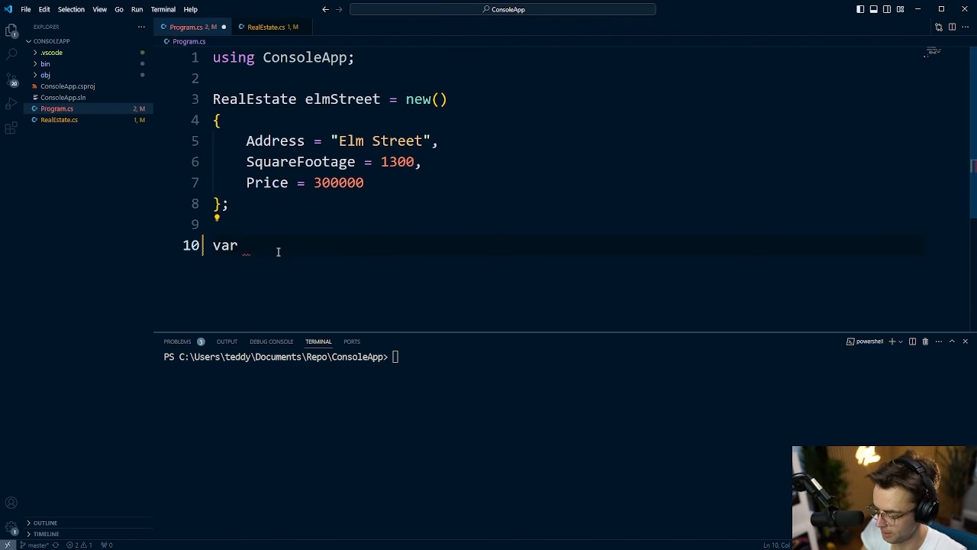
text(function =)
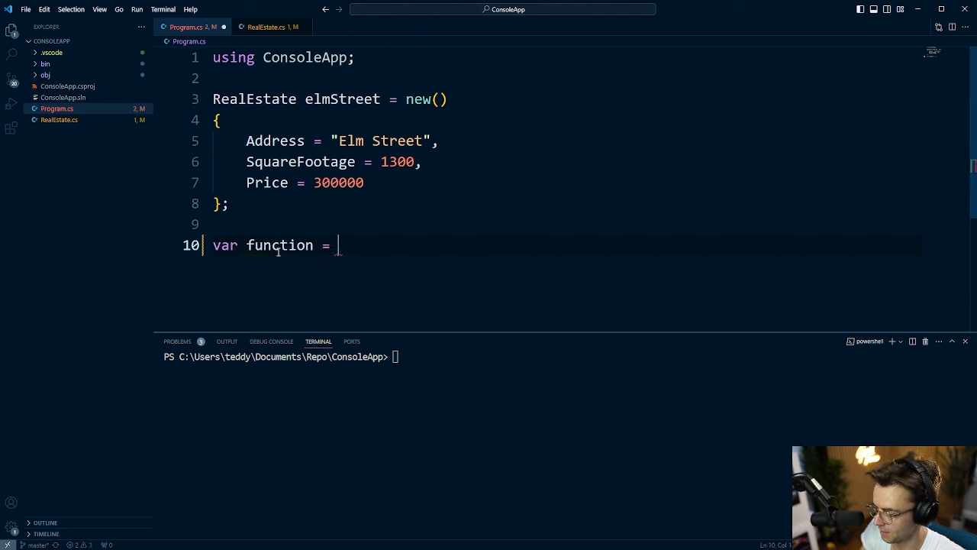
text(() =>)
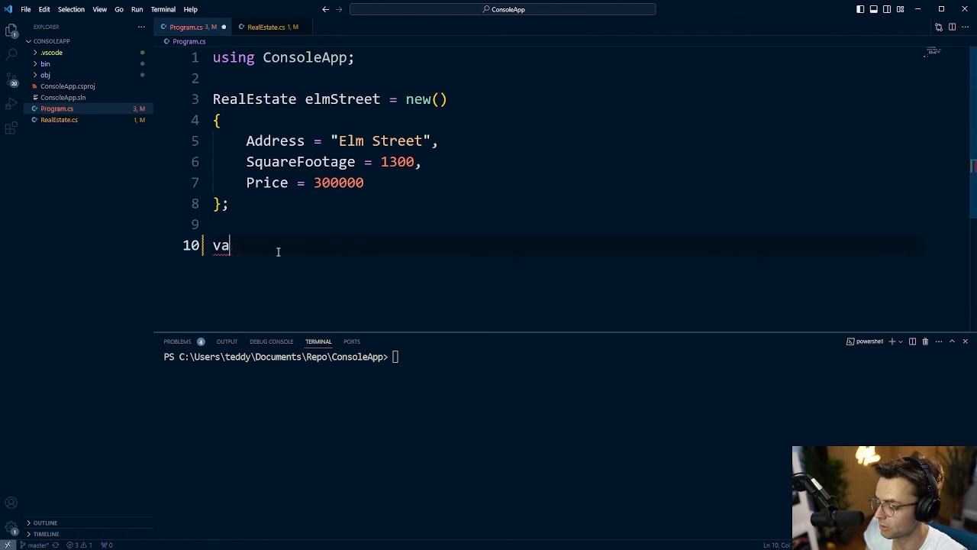
key(Backspace)
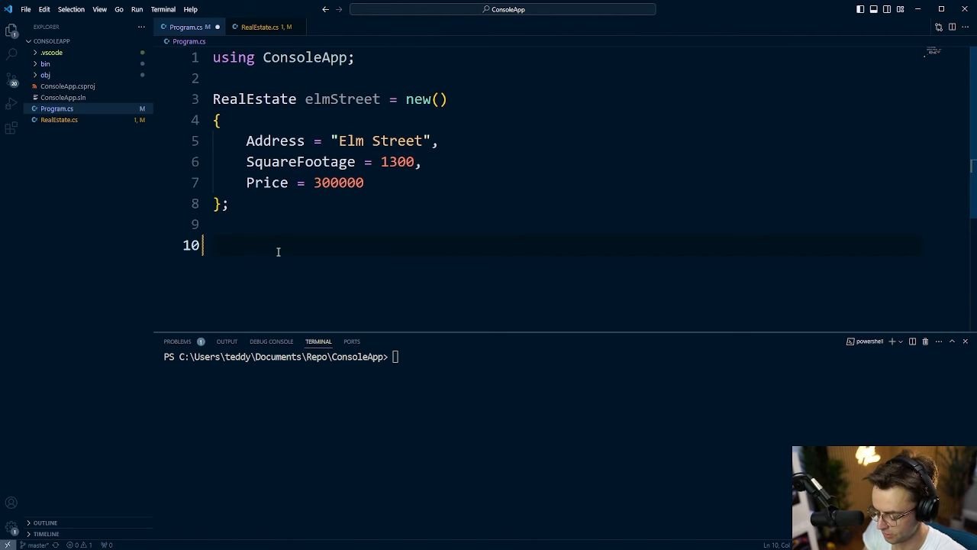
text(el)
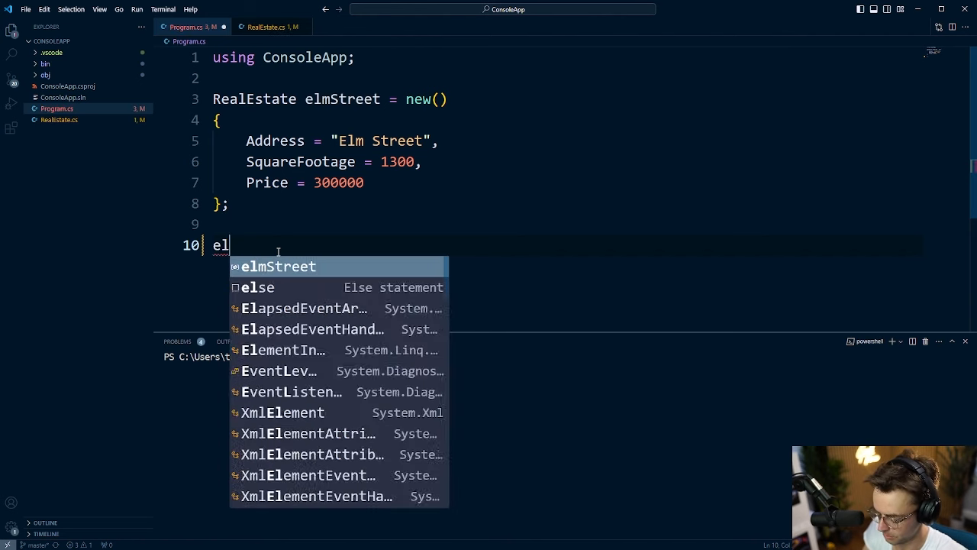
key(Tab)
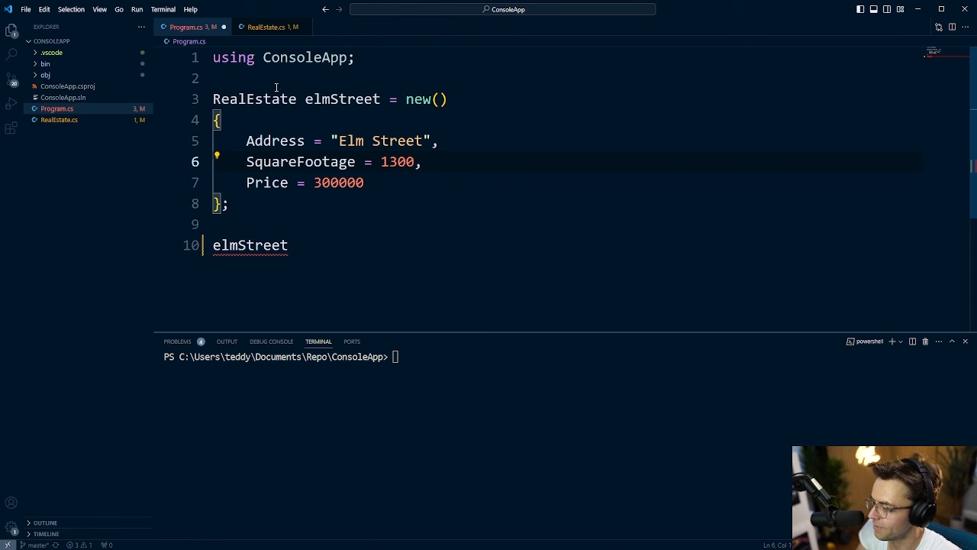
mouse_move(282, 98)
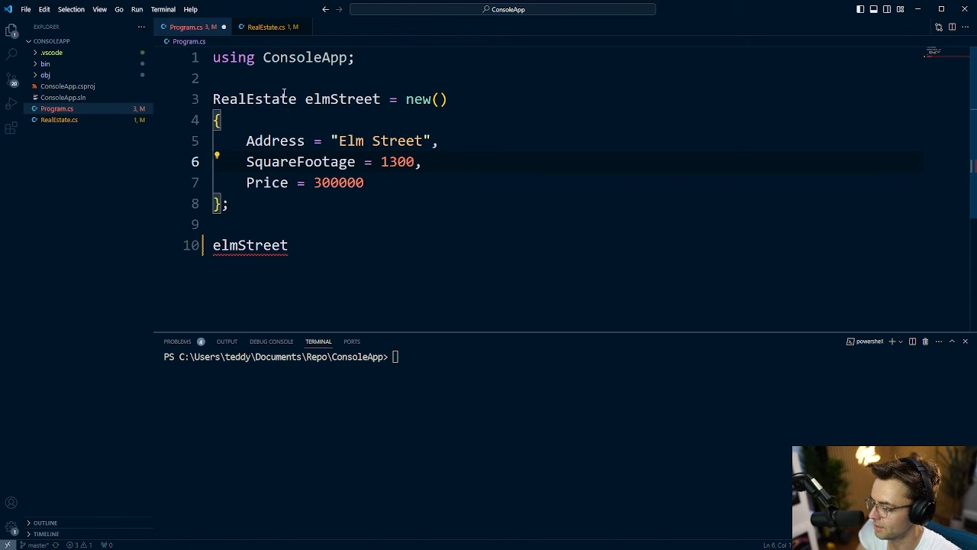
mouse_move(275, 100)
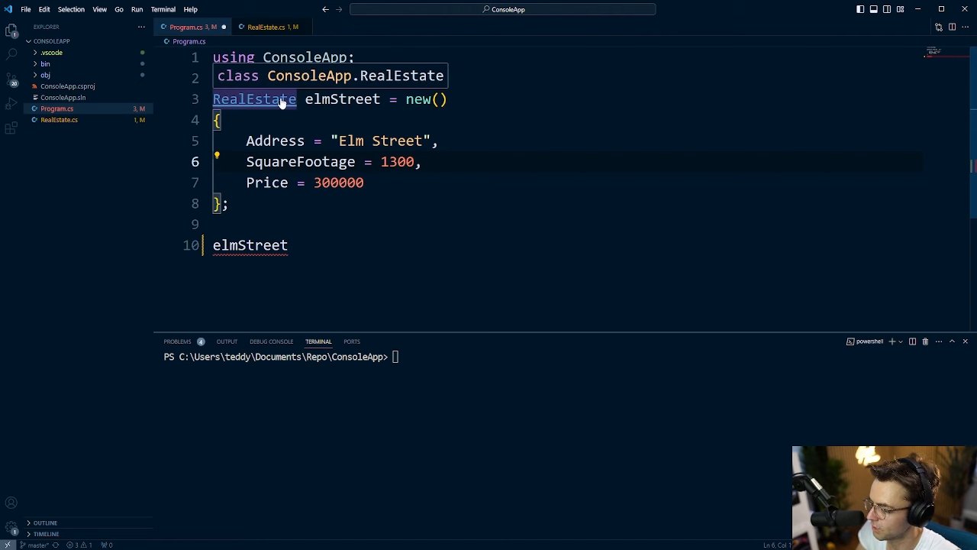
mouse_move(275, 101)
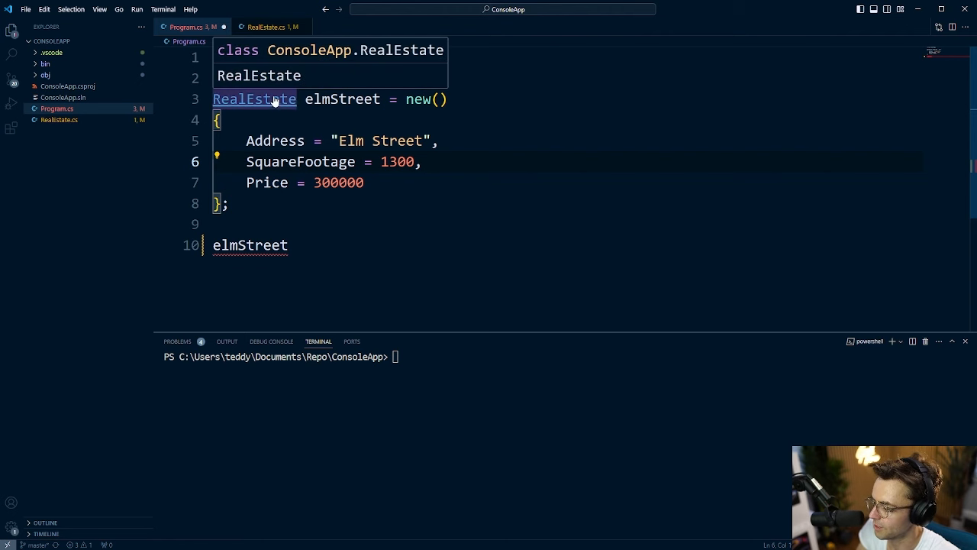
mouse_move(246, 104)
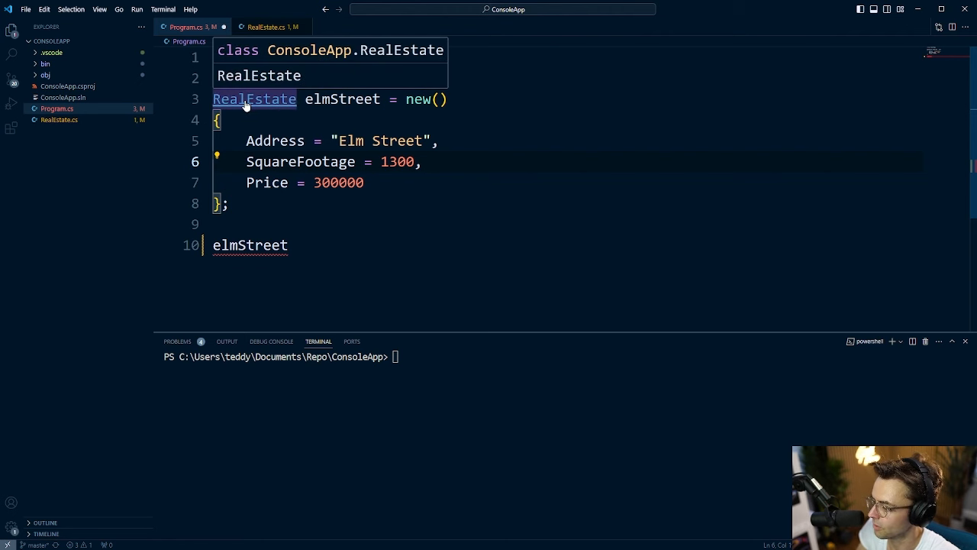
click(269, 27)
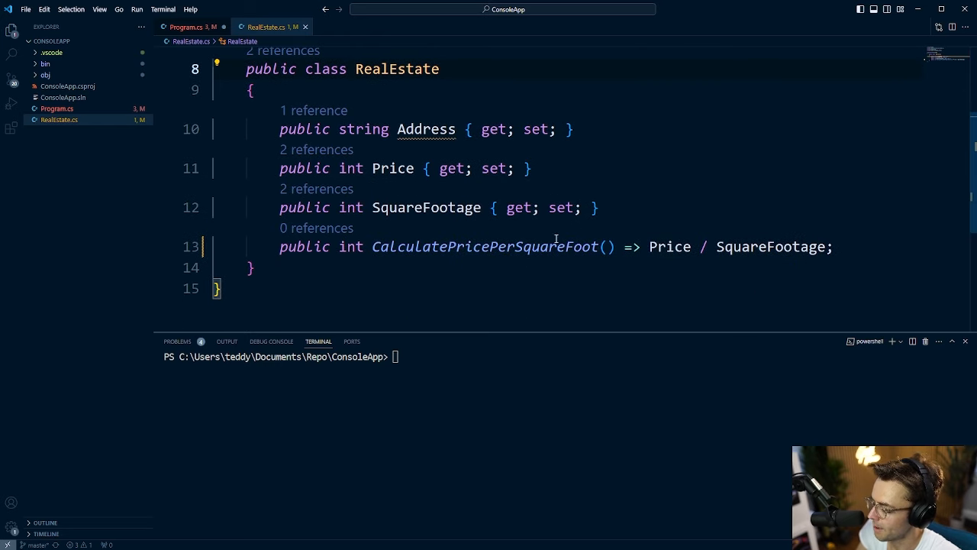
double_click(485, 246)
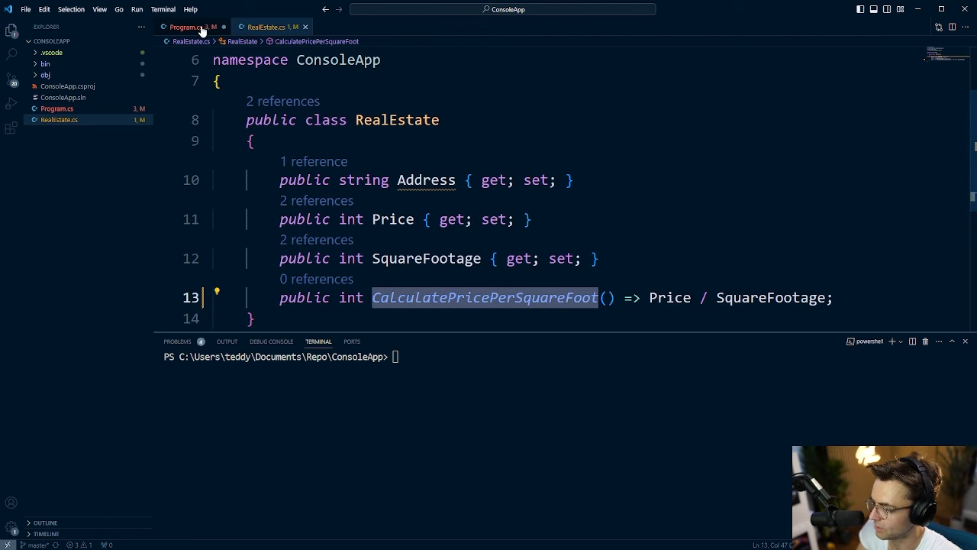
click(187, 27)
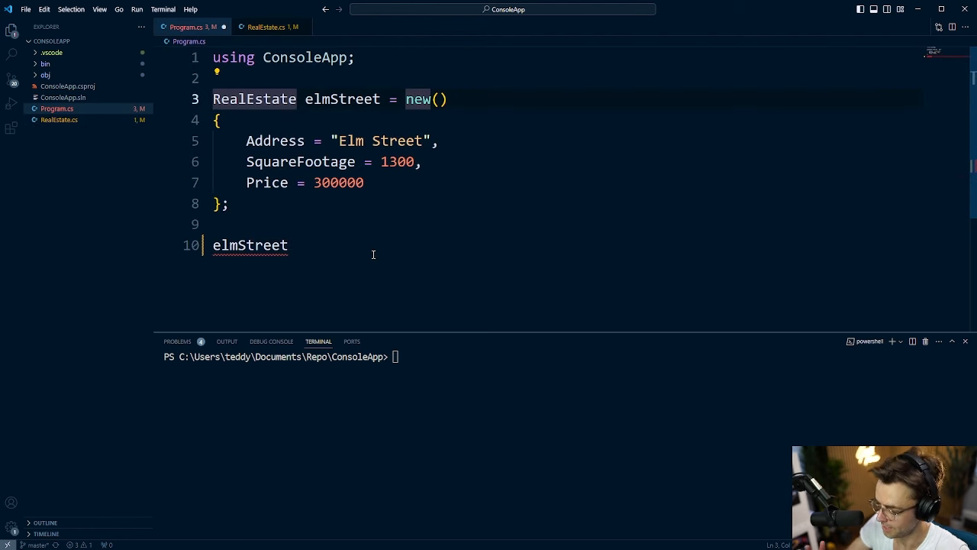
Step: Complete line 10 as elmStreet.CalculatePricePerSquareFoot();
text(.CalculatePricePerSquareFoot)
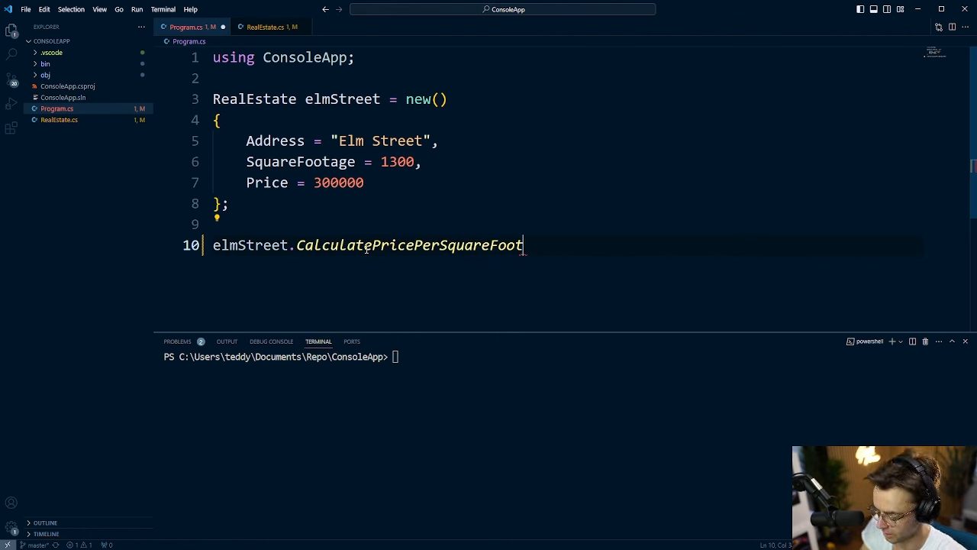
text(();)
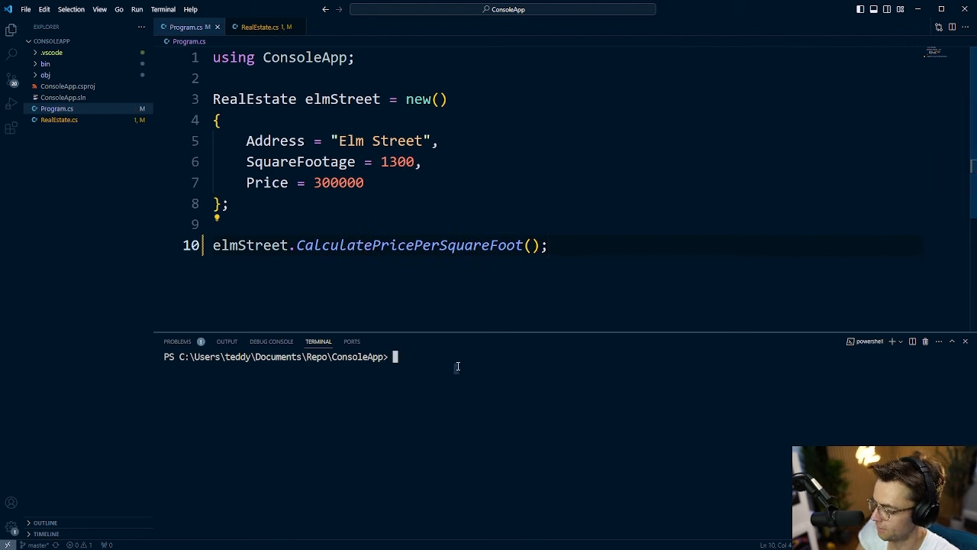
Step: Start the console app with 'dotnet watch run' in the integrated terminal
text(dotnet)
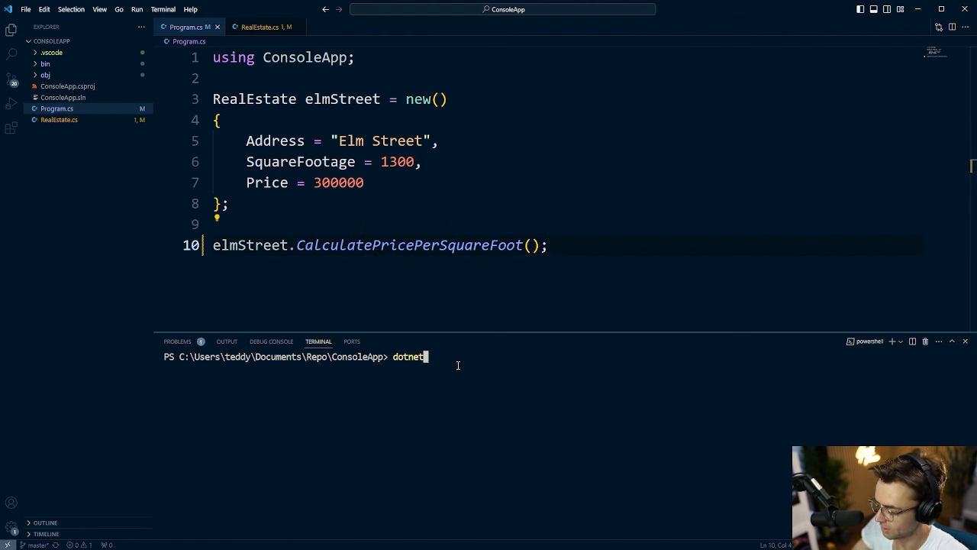
text(" ")
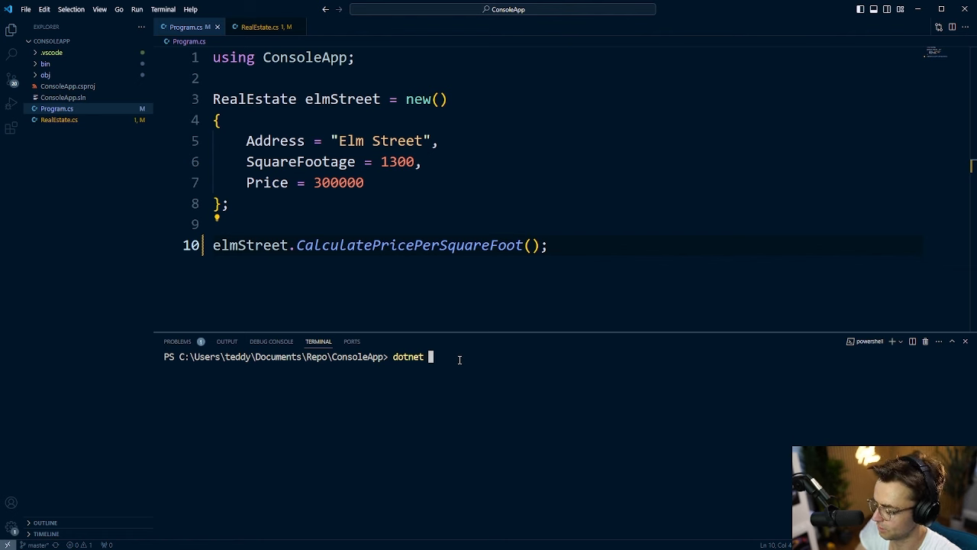
text(watch run)
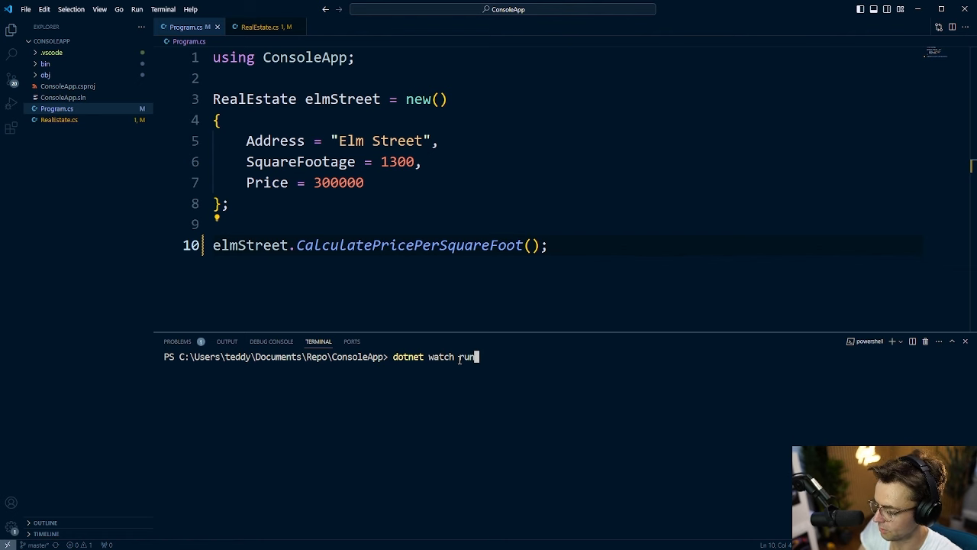
key(Enter)
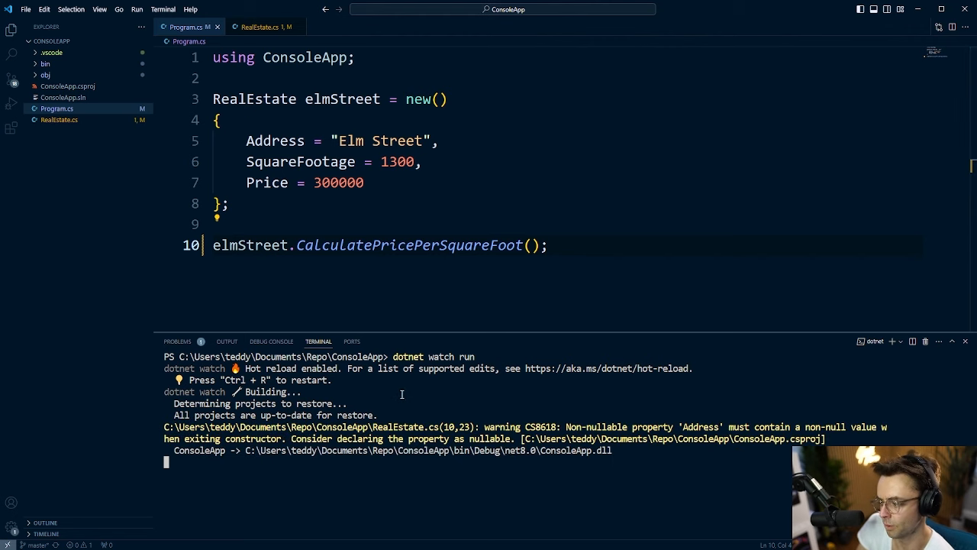
mouse_move(358, 392)
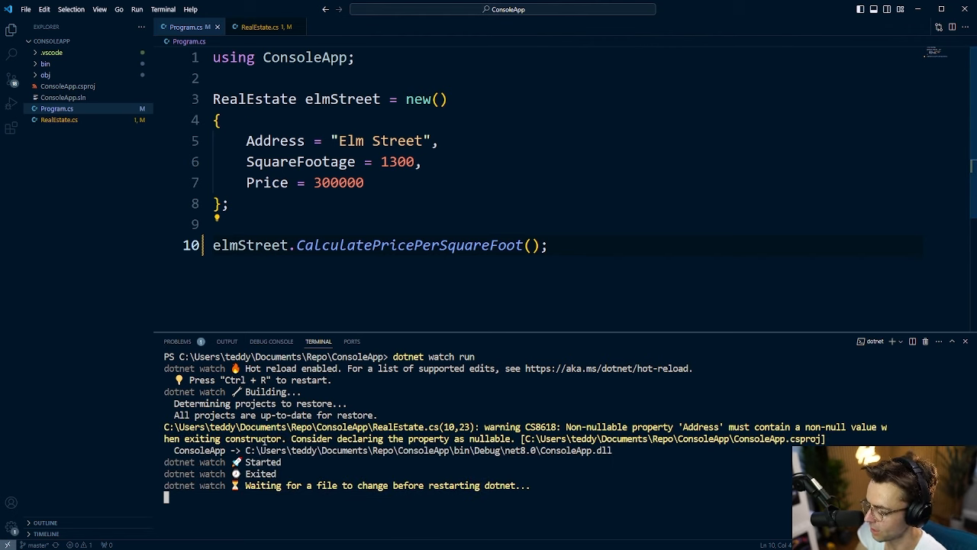
mouse_move(320, 471)
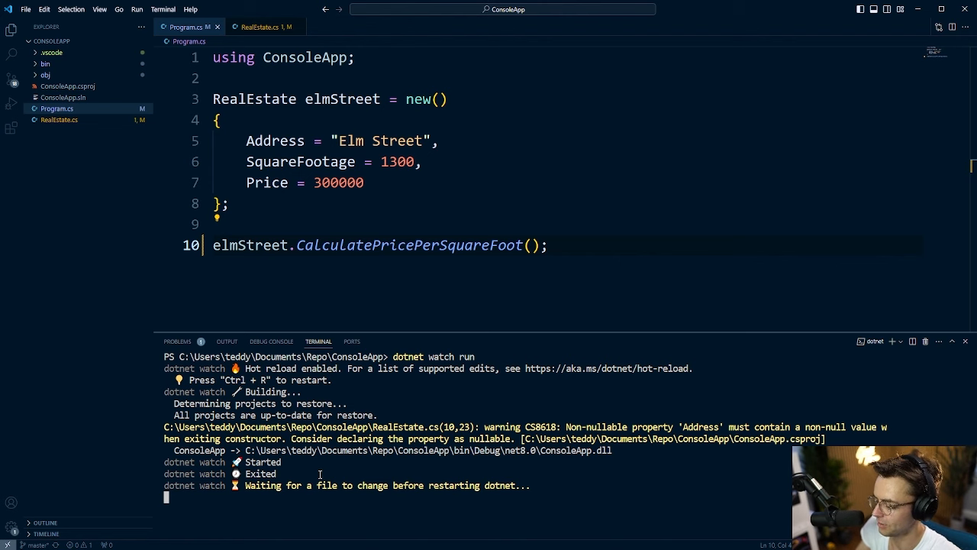
mouse_move(322, 55)
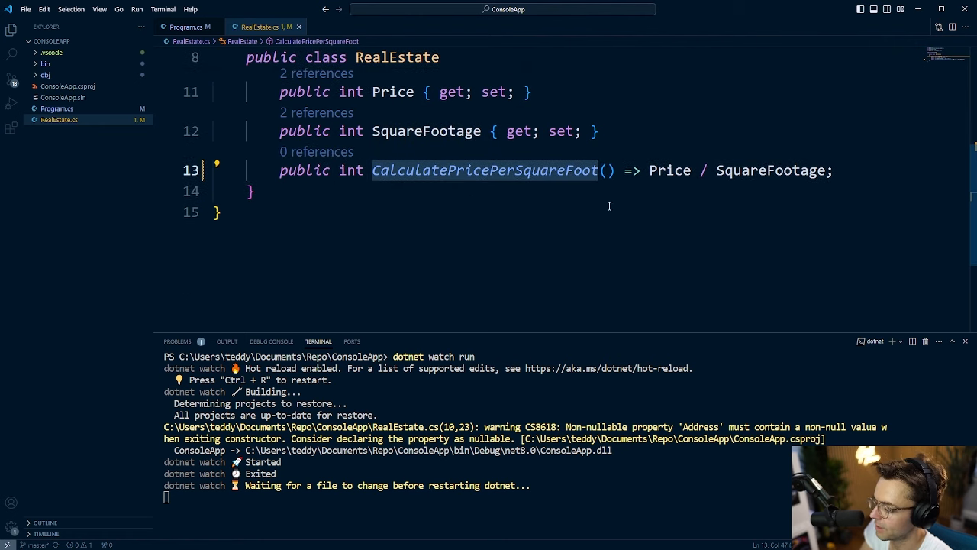
Step: In Program.cs, wrap elmStreet.CalculatePricePerSquareFoot() in Console.WriteLine(...) so the app prints 230
click(187, 26)
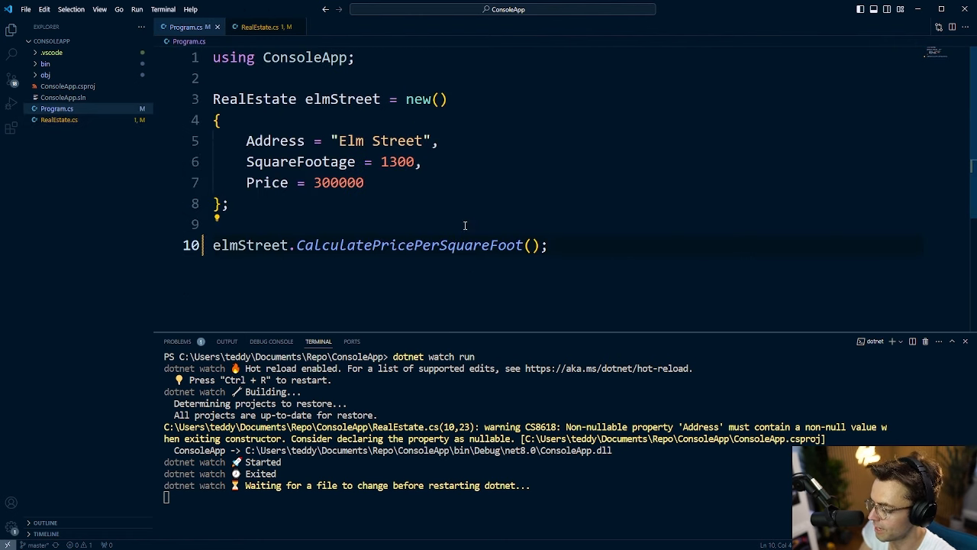
text(C)
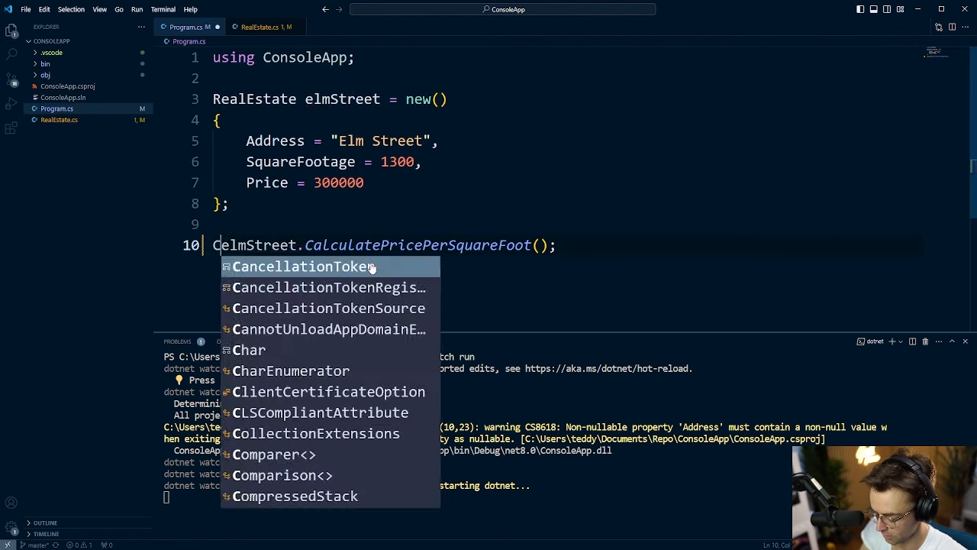
text(Console)
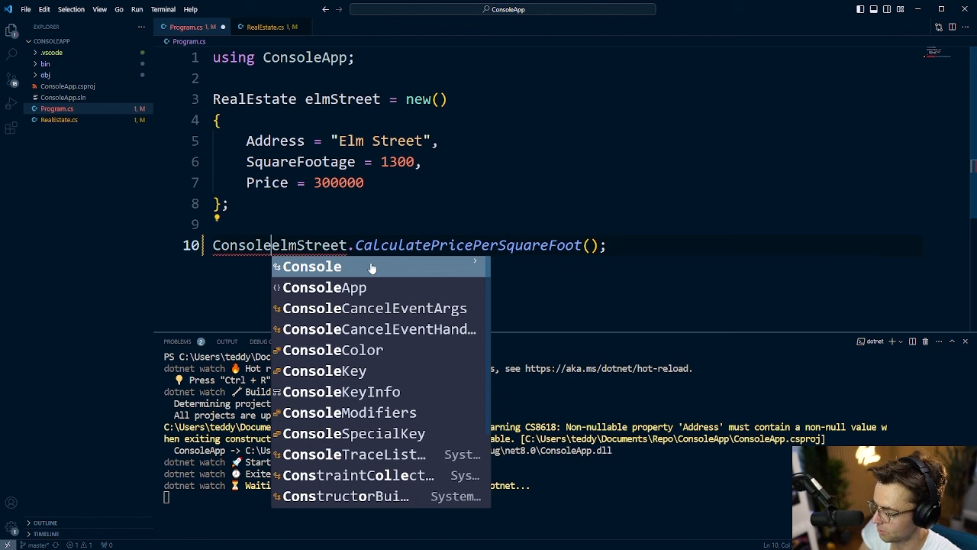
text(.)
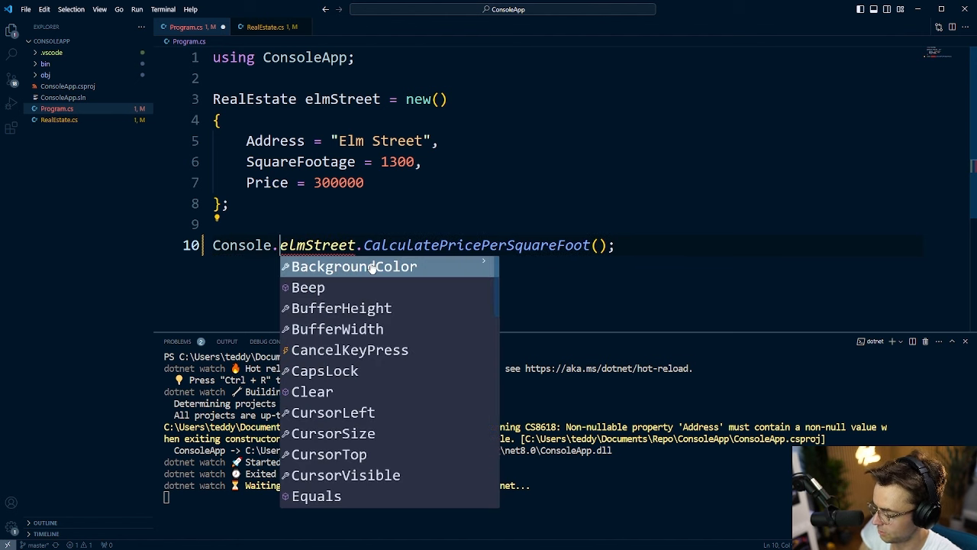
text(WriteLine()
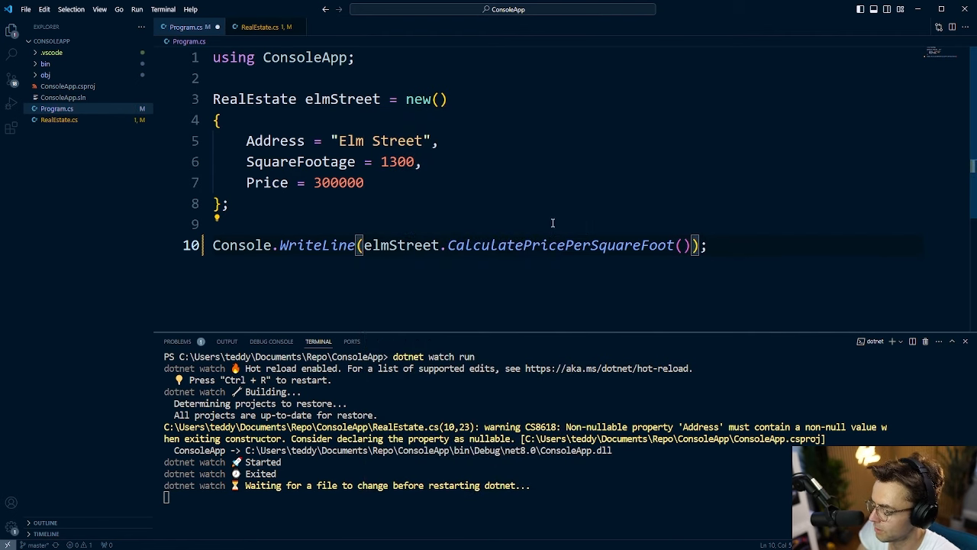
drag(368, 245, 690, 245)
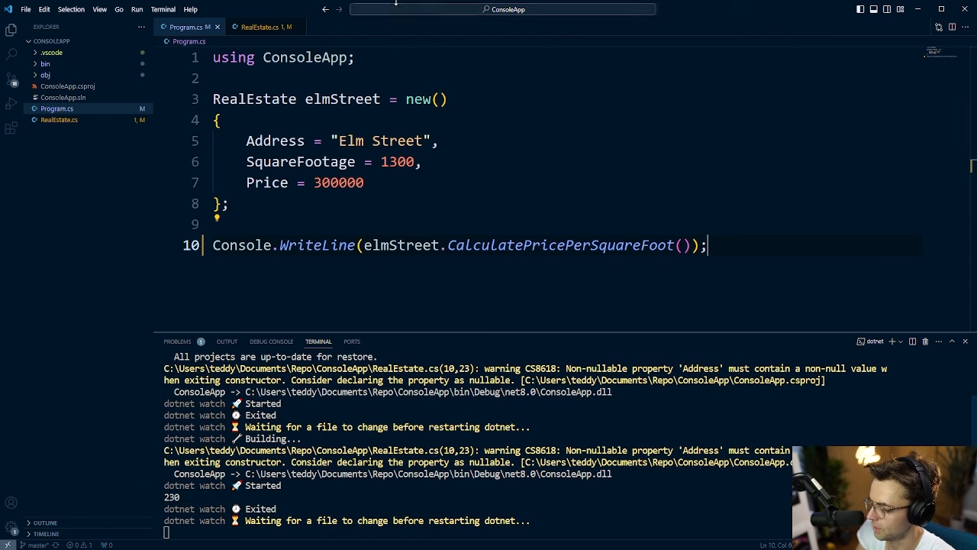
mouse_move(513, 312)
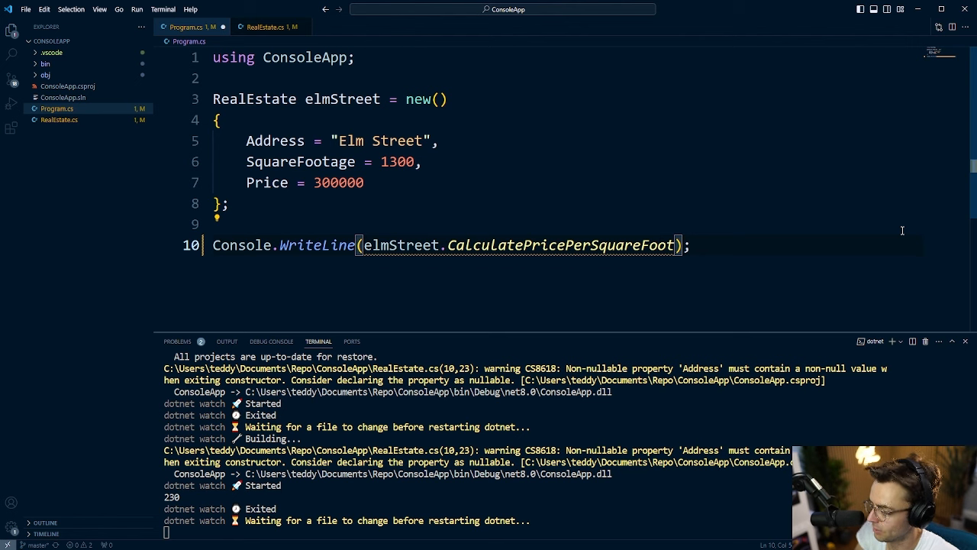
Step: Remove the () after CalculatePricePerSquareFoot so the output becomes System.Func`1[System.Int32]
text(())
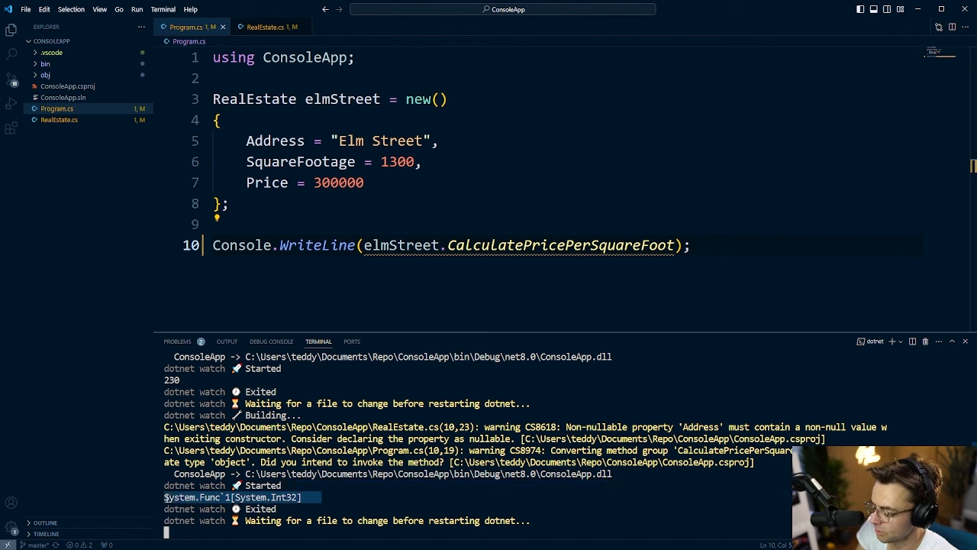
mouse_move(282, 497)
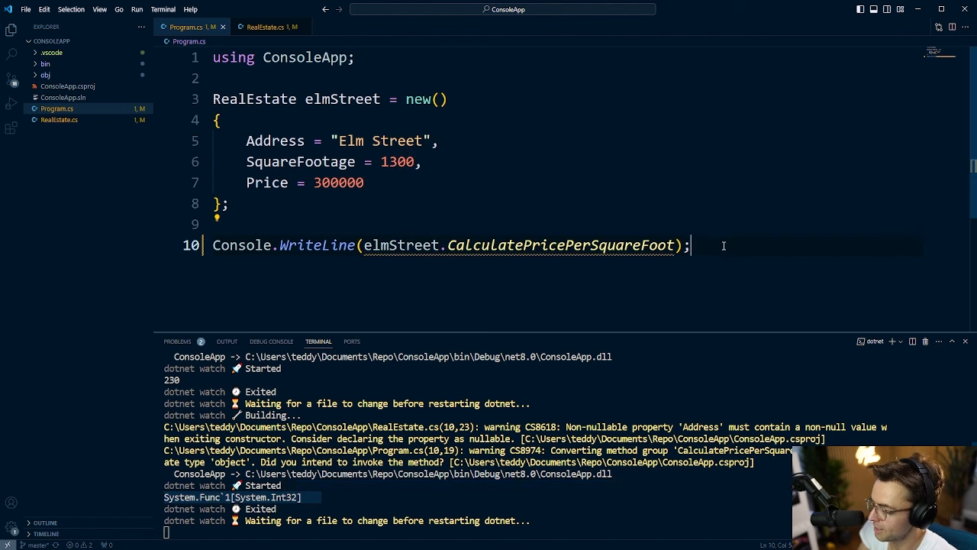
text(())
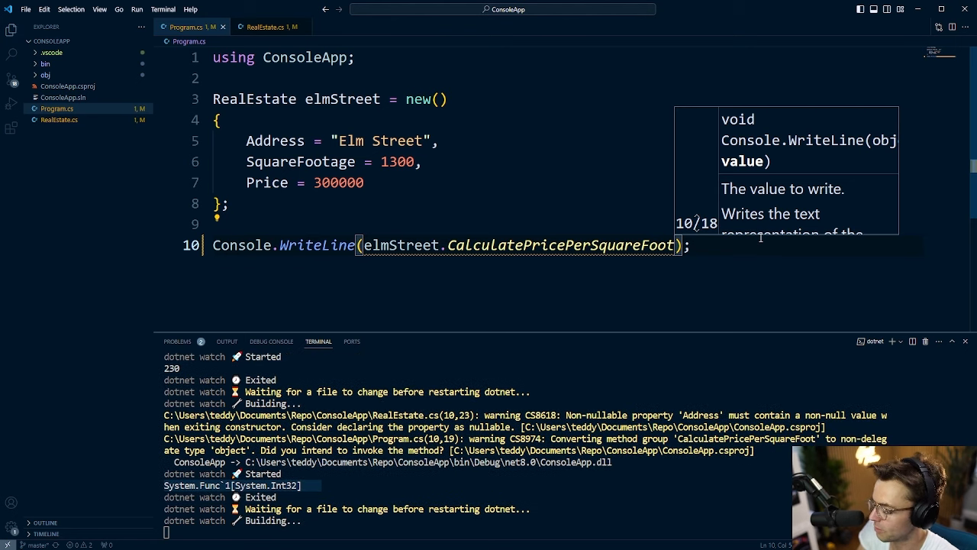
scroll(down, 3)
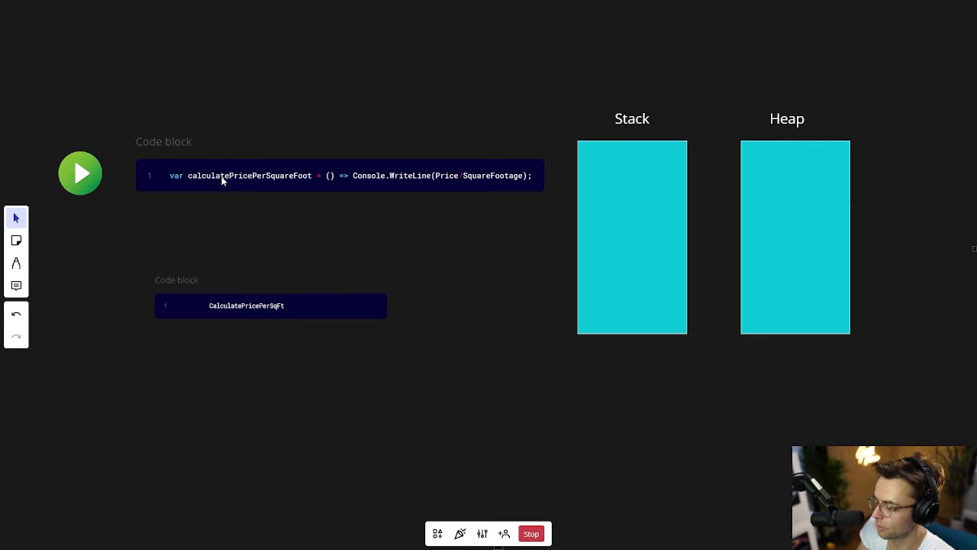
Step: Place the lambda block over the Heap and the CalculatePricePerSqFt() call block over the Stack
drag(338, 175, 839, 259)
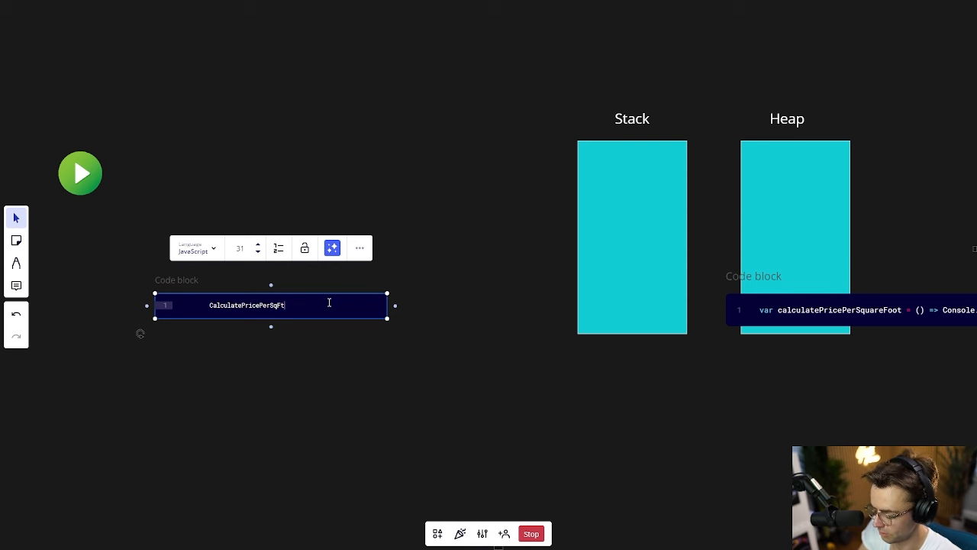
text(())
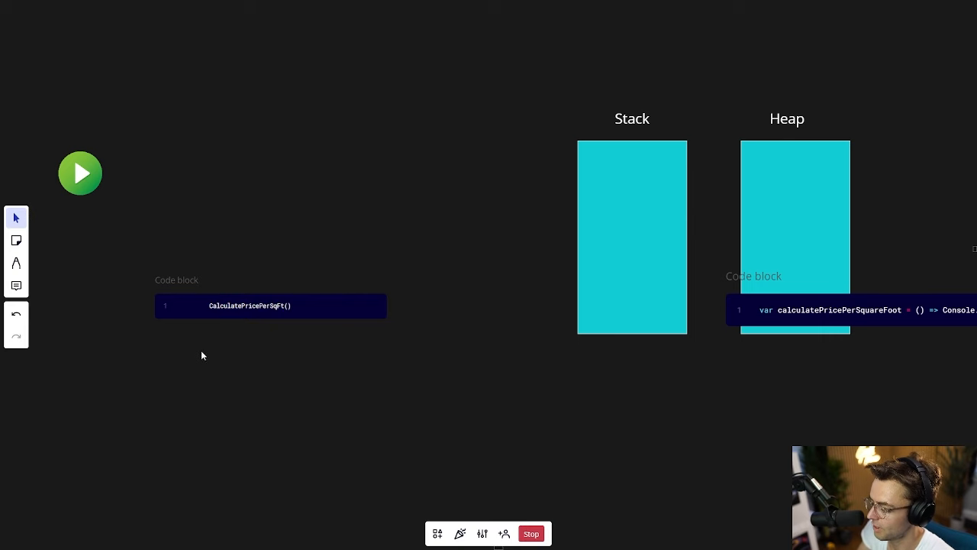
mouse_move(224, 306)
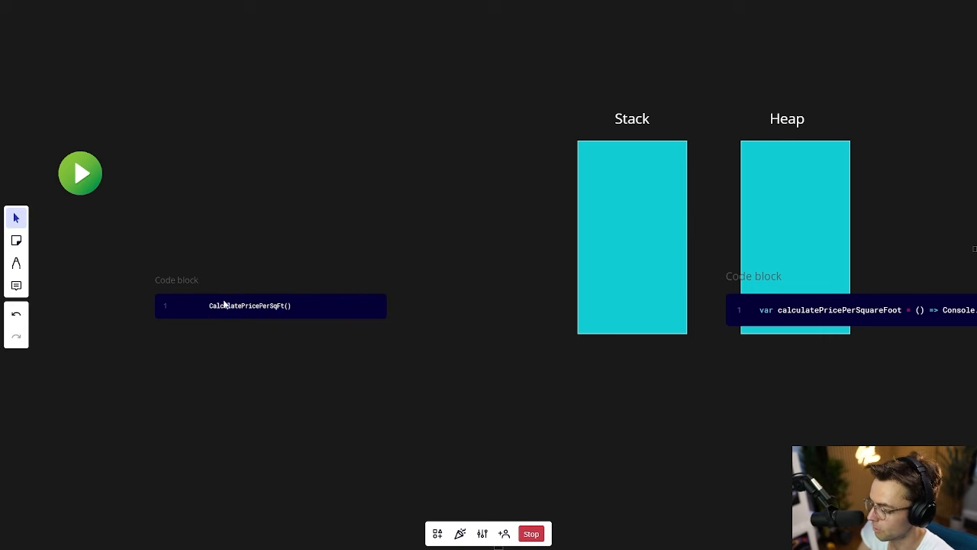
drag(267, 306, 618, 313)
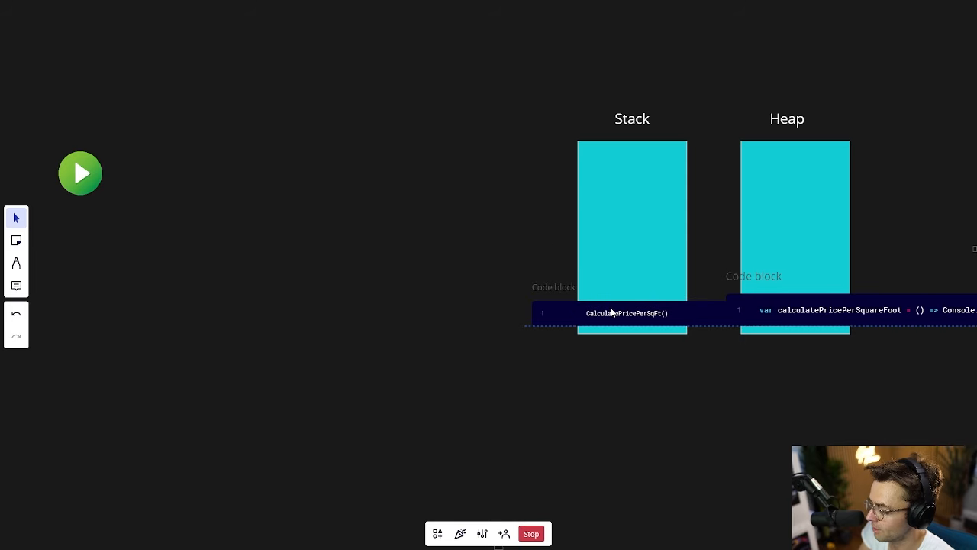